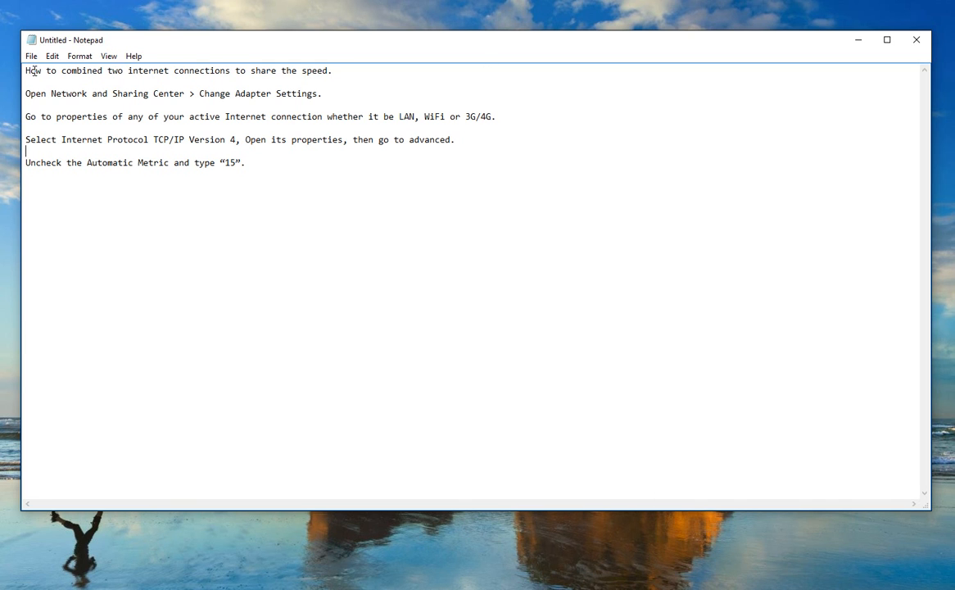
Select the title line of the notes on combining two internet connections
{"action": "left_click_drag", "start_coordinate": [27, 70], "coordinate": [149, 70]}
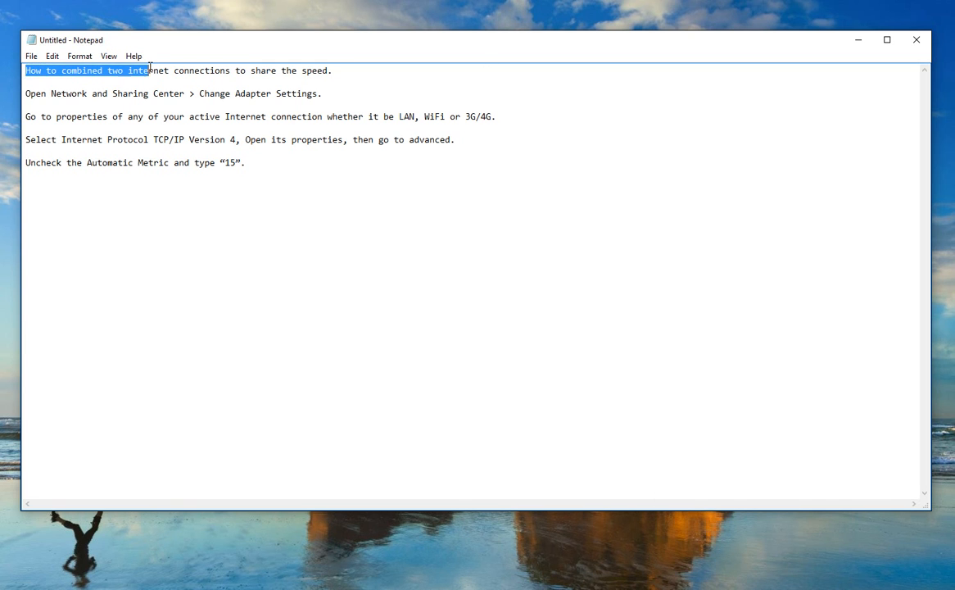
{"action": "left_click_drag", "start_coordinate": [148, 69], "coordinate": [331, 69]}
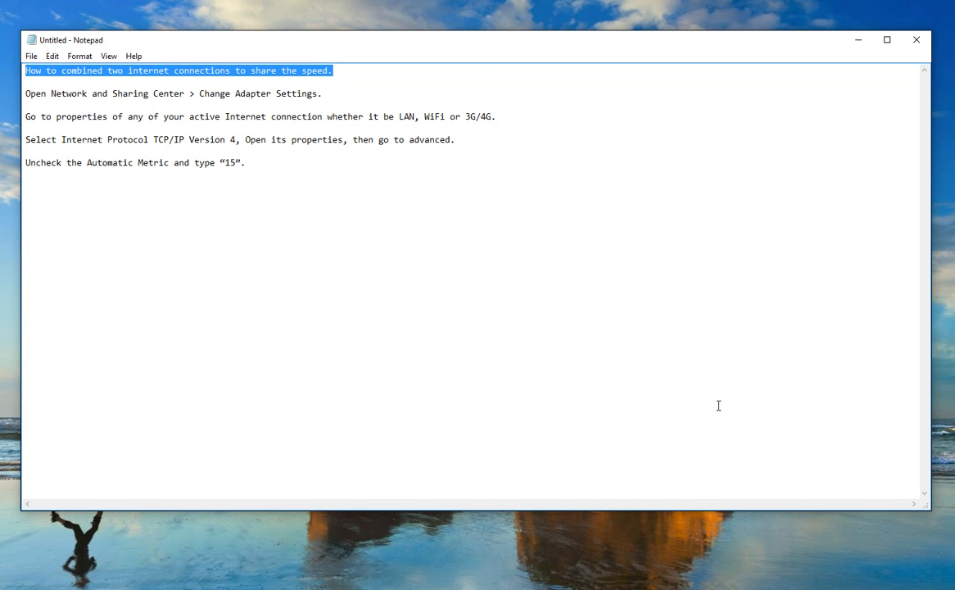
{"action": "mouse_move", "coordinate": [740, 455]}
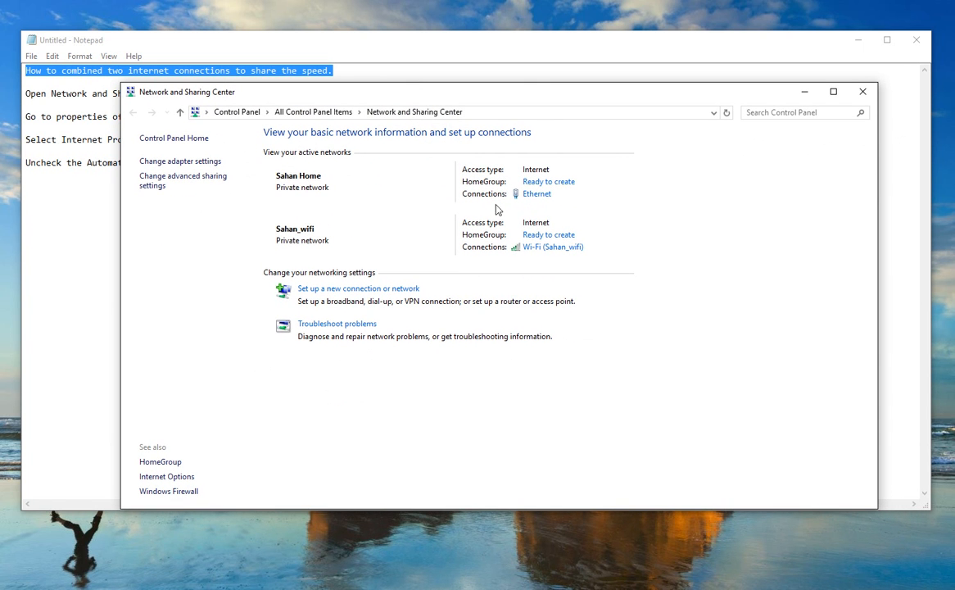
{"action": "mouse_move", "coordinate": [540, 250]}
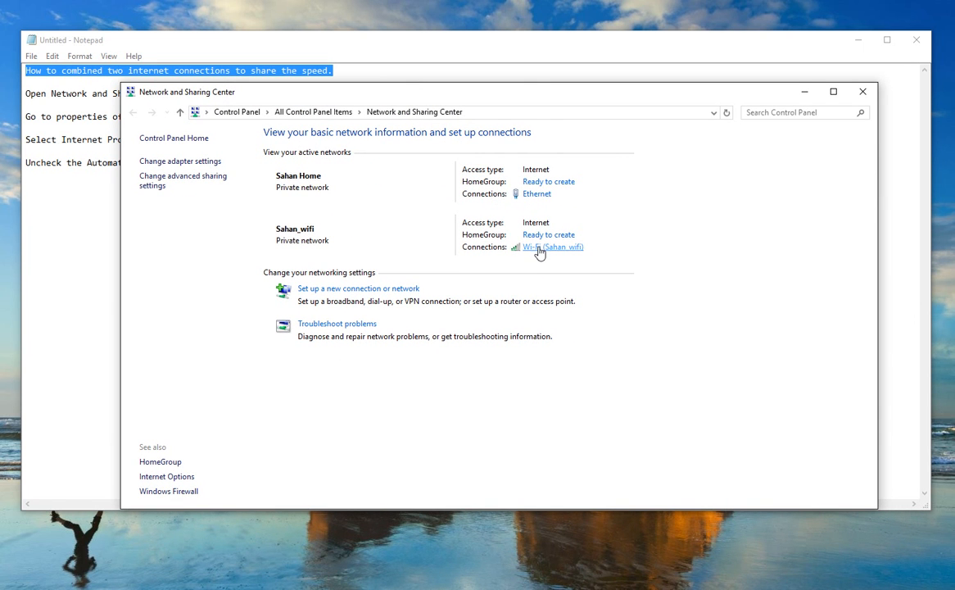
Bring up the Wi-Fi connection's status and Properties dialog, repositioning the Network and Sharing Center window
{"action": "left_click", "coordinate": [554, 246]}
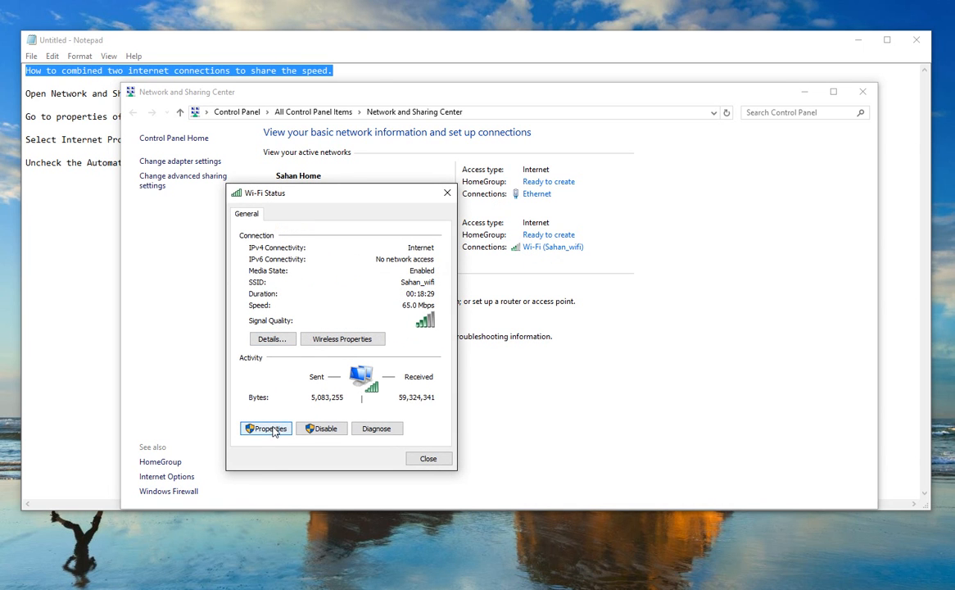
{"action": "left_click", "coordinate": [265, 429]}
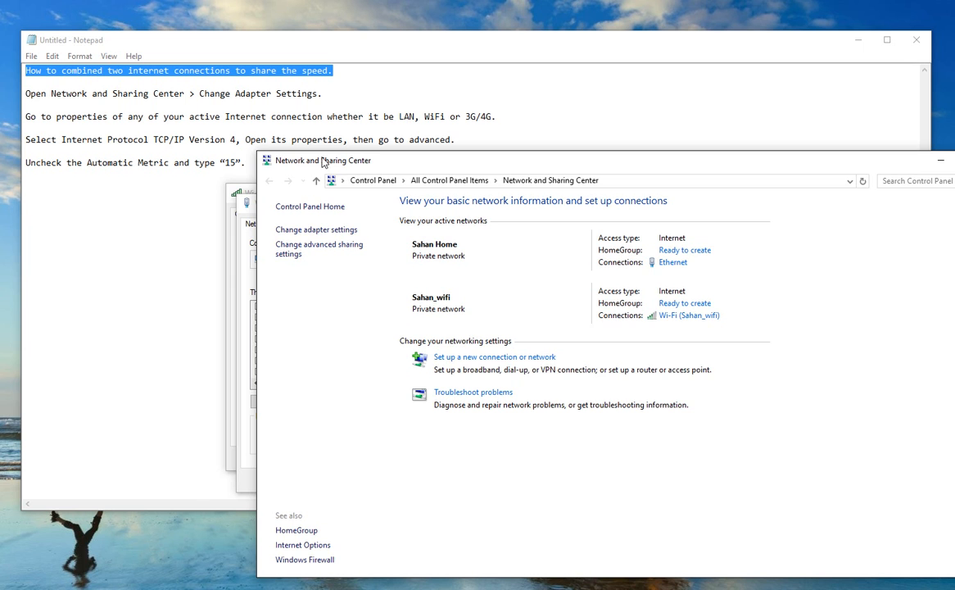
{"action": "left_click_drag", "start_coordinate": [324, 161], "coordinate": [295, 183]}
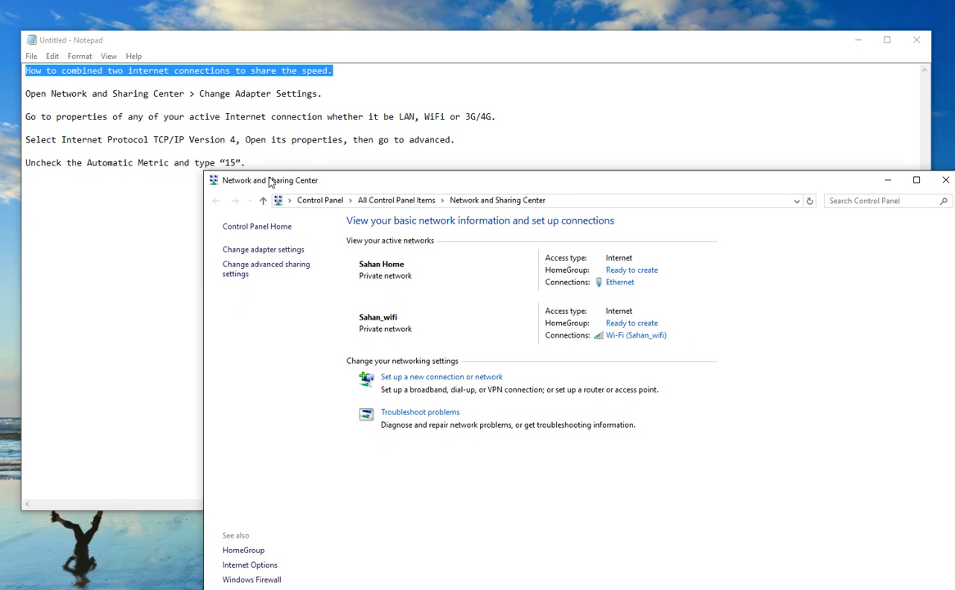
{"action": "left_click_drag", "start_coordinate": [269, 178], "coordinate": [164, 125]}
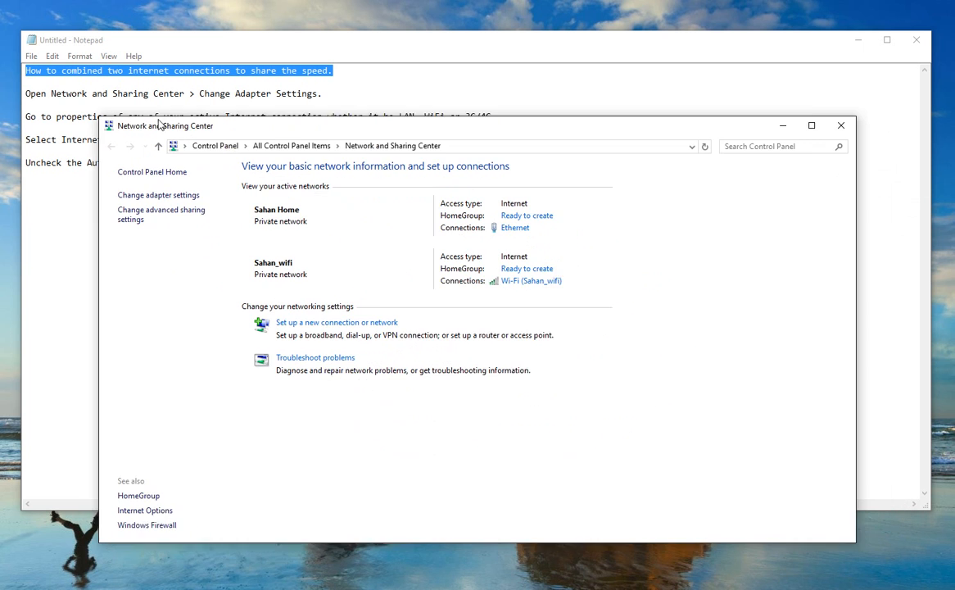
{"action": "left_click_drag", "start_coordinate": [163, 125], "coordinate": [148, 118]}
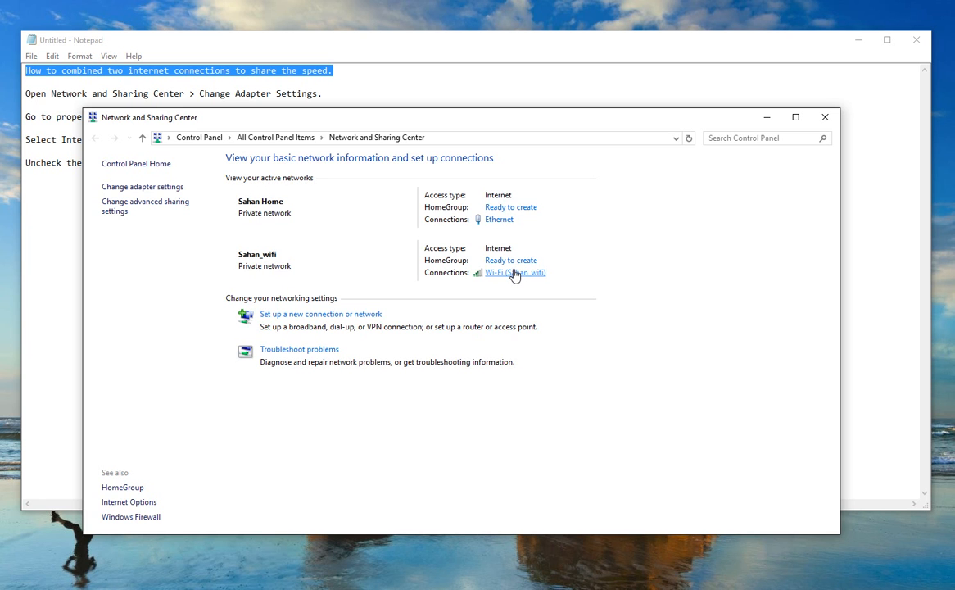
Reach the advanced IPv4 settings of the Wi-Fi connection
{"action": "left_click", "coordinate": [514, 272]}
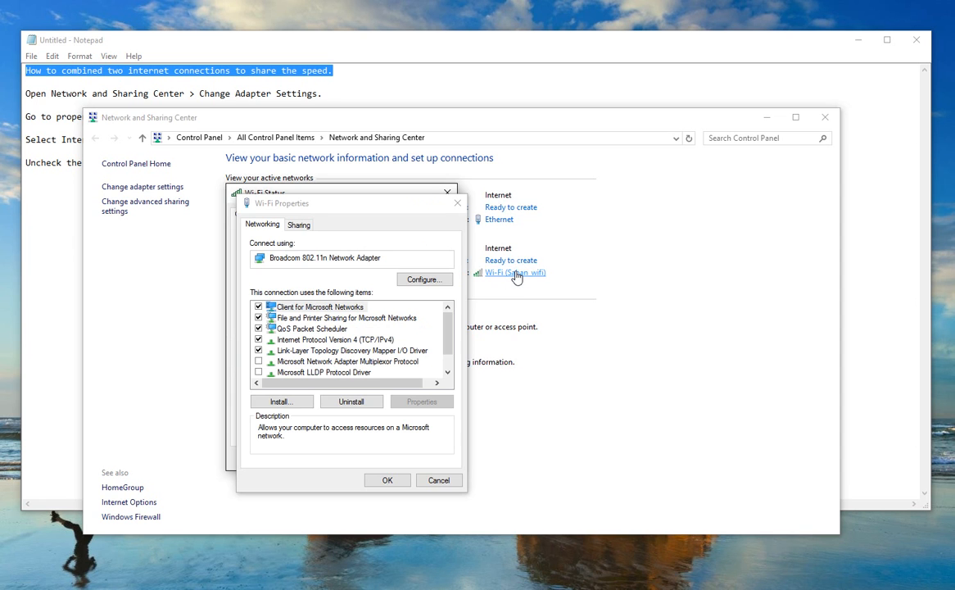
{"action": "left_click", "coordinate": [334, 337]}
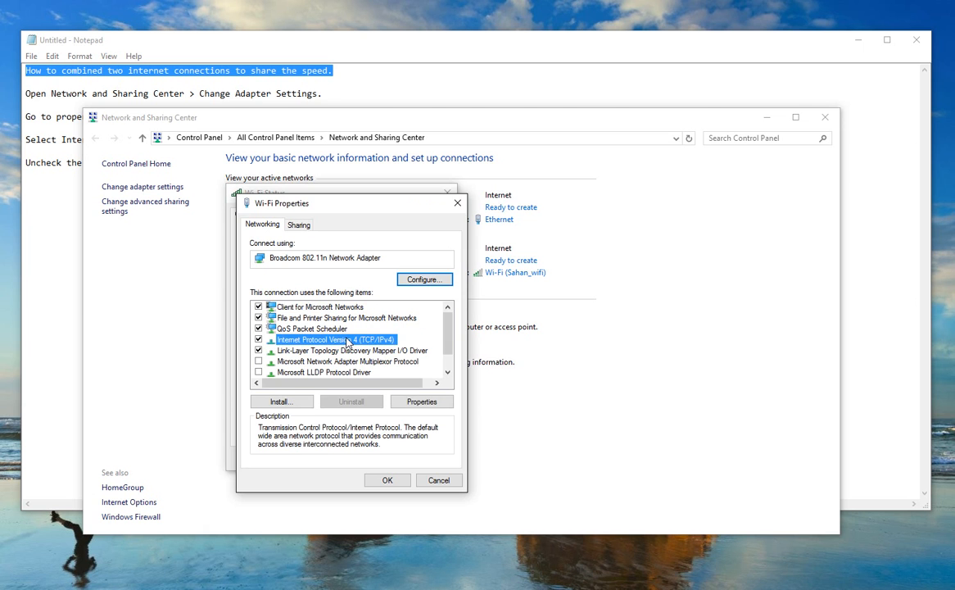
{"action": "left_click", "coordinate": [421, 401]}
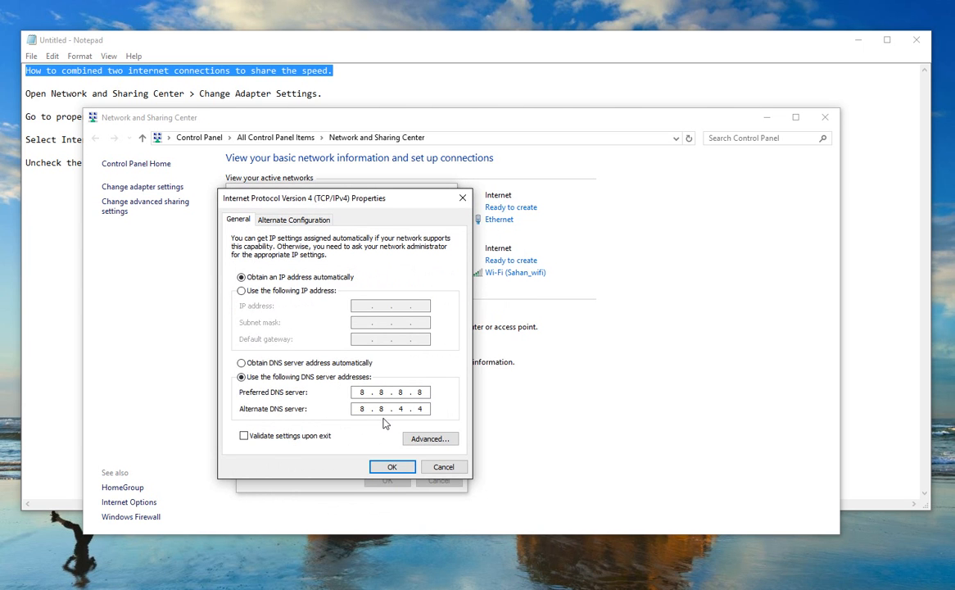
{"action": "left_click", "coordinate": [429, 439]}
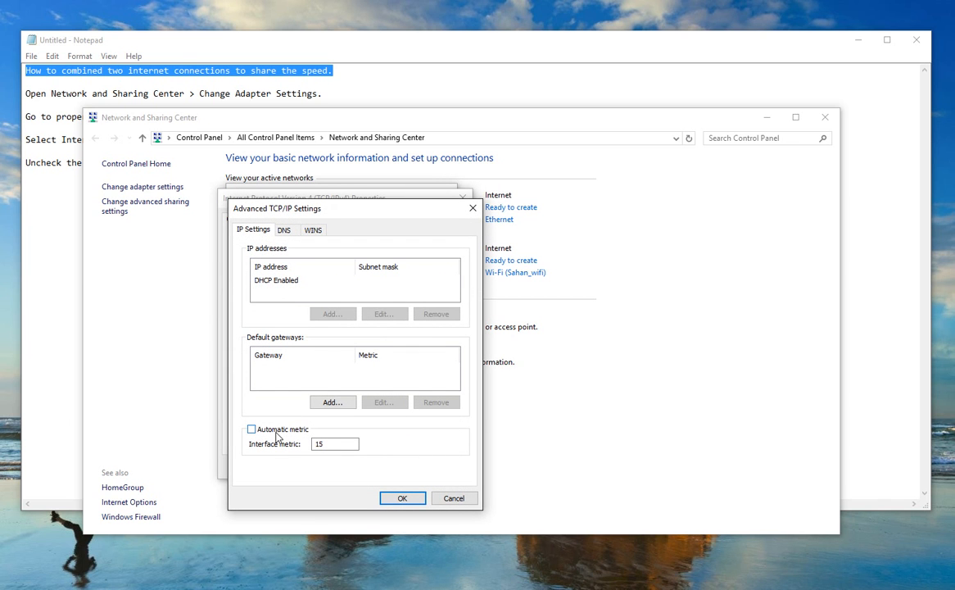
{"action": "mouse_move", "coordinate": [311, 434]}
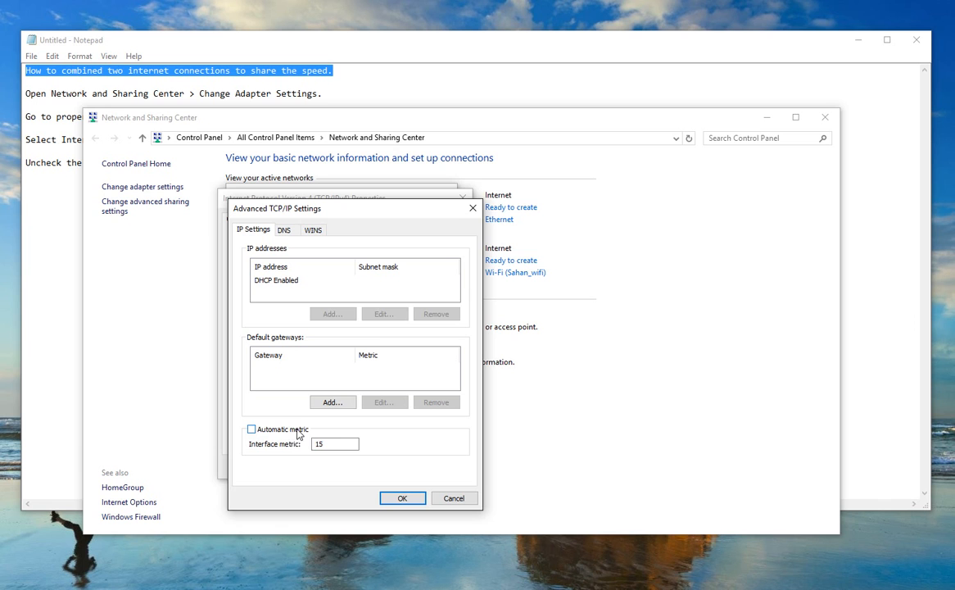
Turn off Automatic metric, set the Wi-Fi interface metric to 15 and confirm all dialogs
{"action": "left_click", "coordinate": [252, 429]}
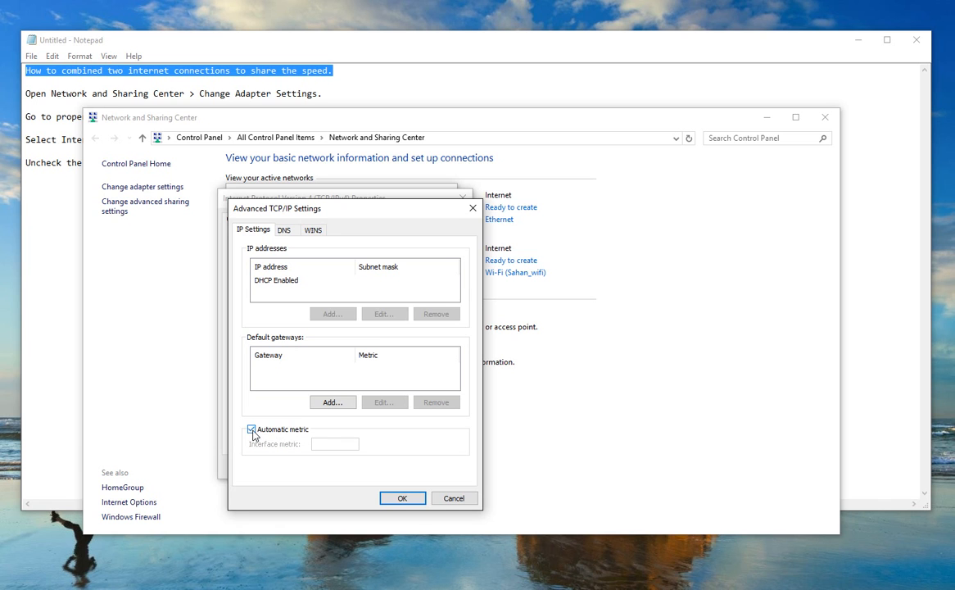
{"action": "left_click", "coordinate": [252, 429]}
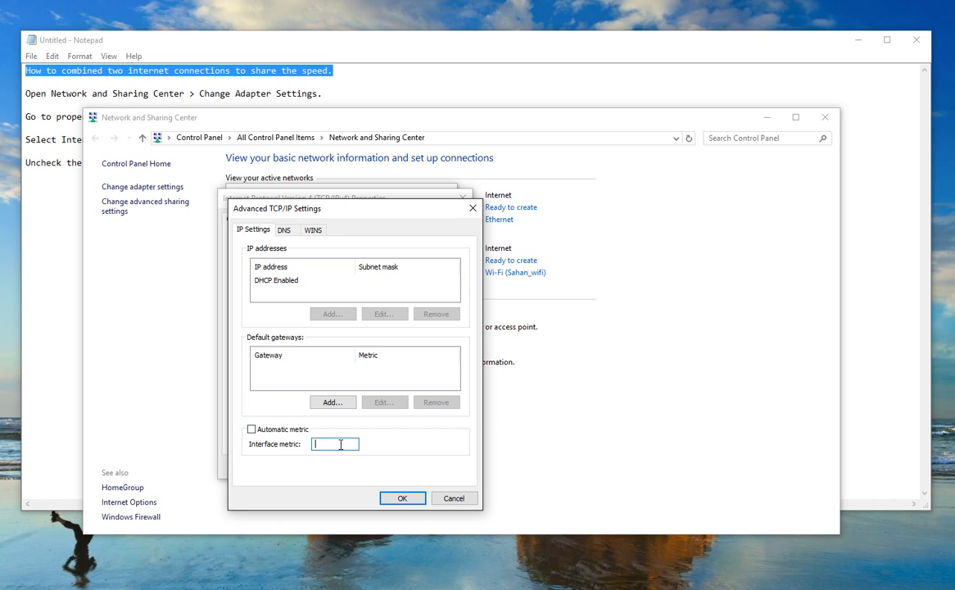
{"action": "type", "text": "15"}
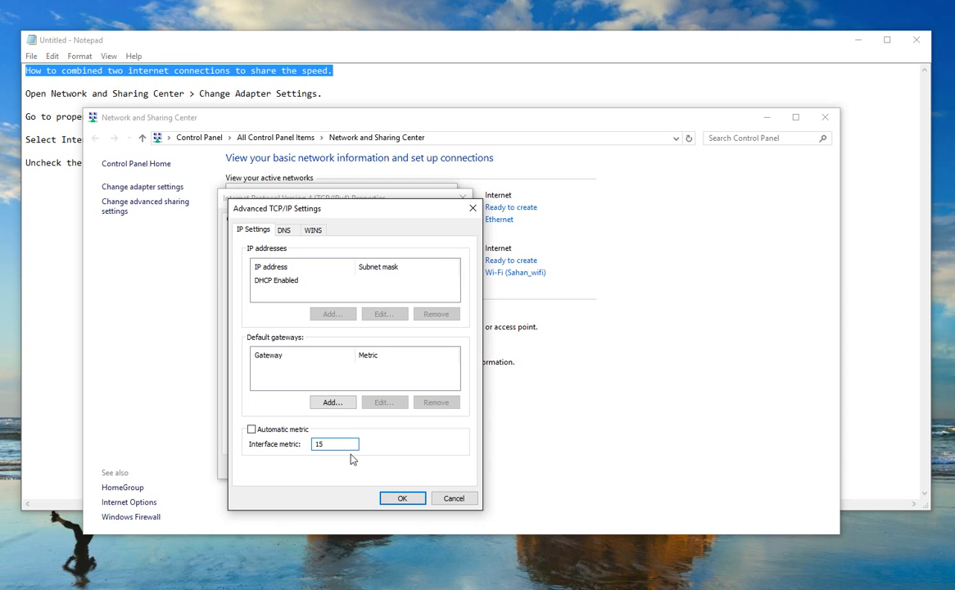
{"action": "left_click", "coordinate": [403, 498]}
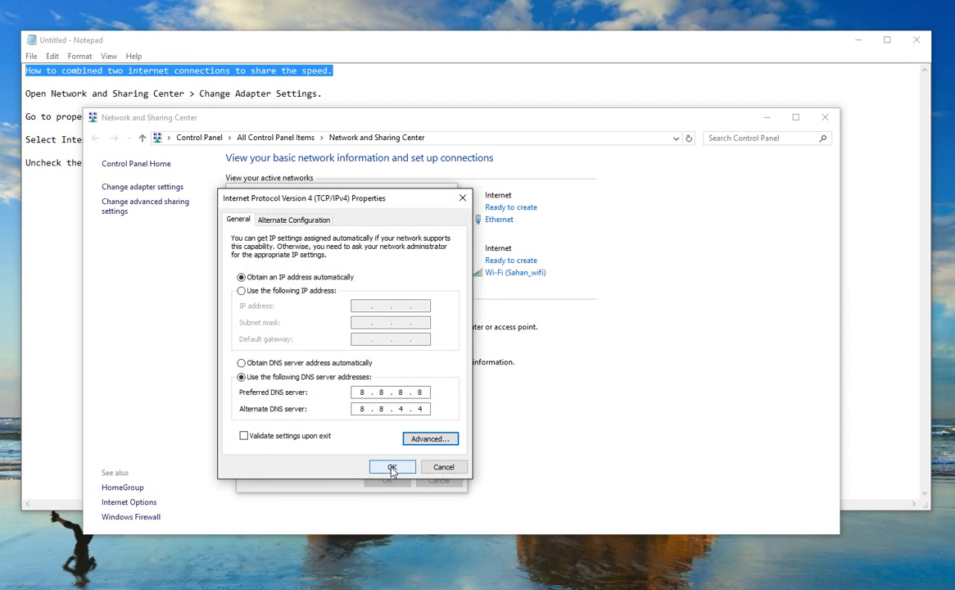
{"action": "left_click", "coordinate": [393, 465]}
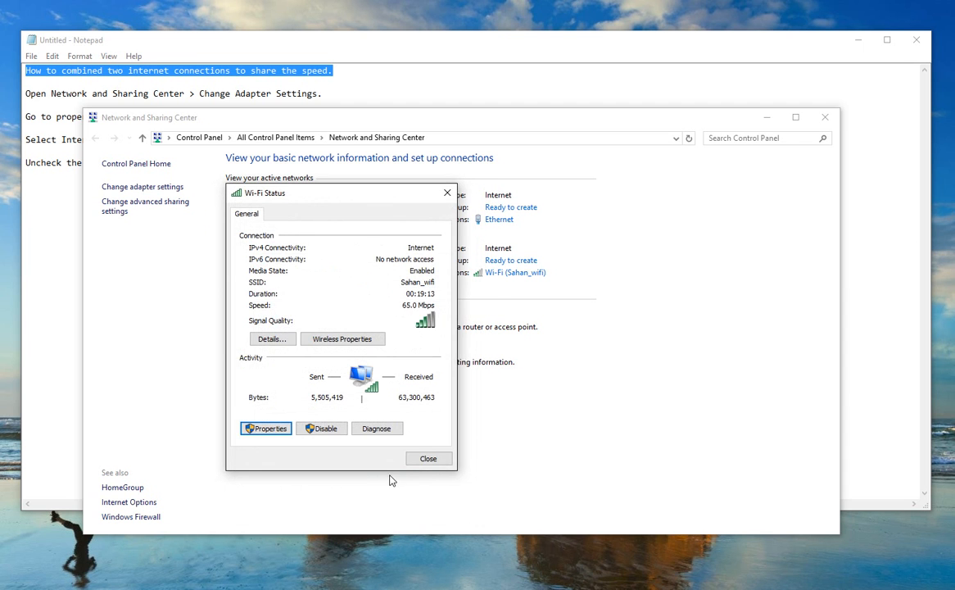
{"action": "left_click", "coordinate": [427, 458]}
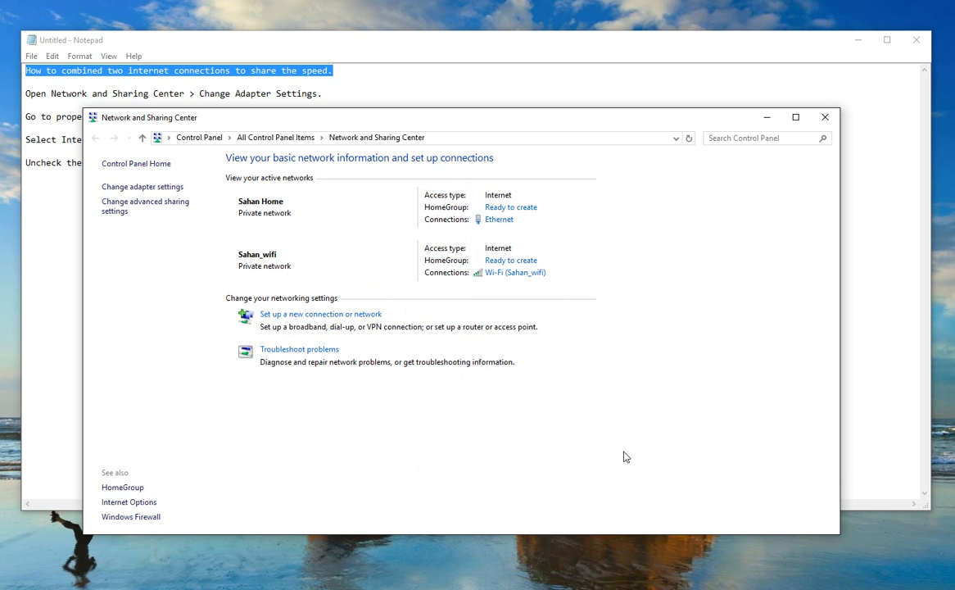
{"action": "mouse_move", "coordinate": [524, 224]}
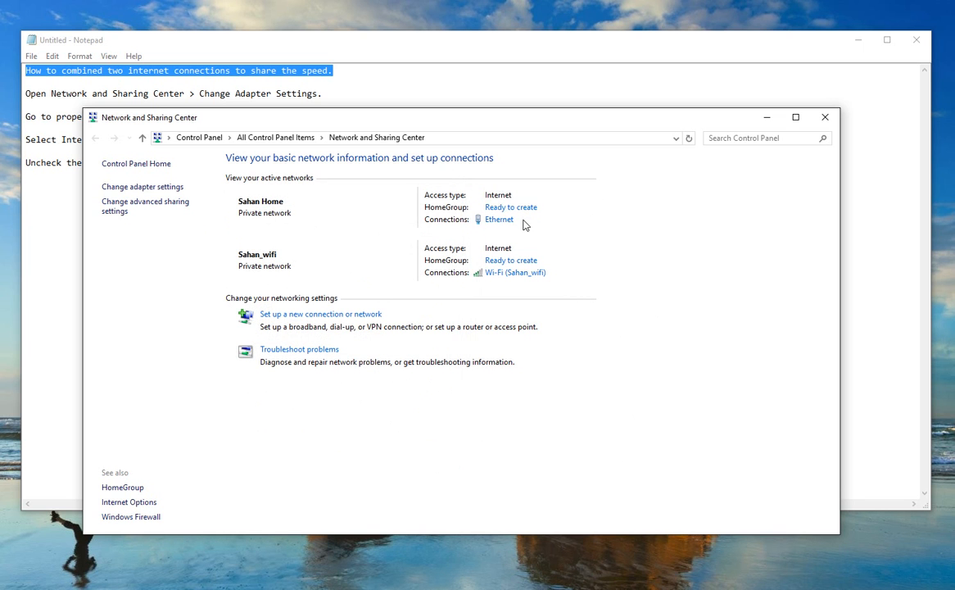
{"action": "mouse_move", "coordinate": [524, 285]}
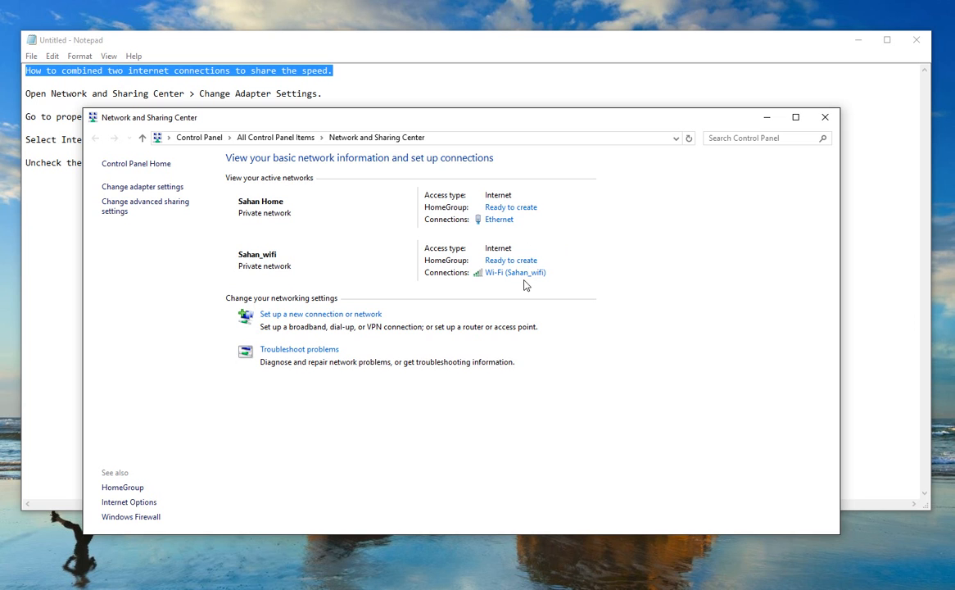
{"action": "mouse_move", "coordinate": [586, 285]}
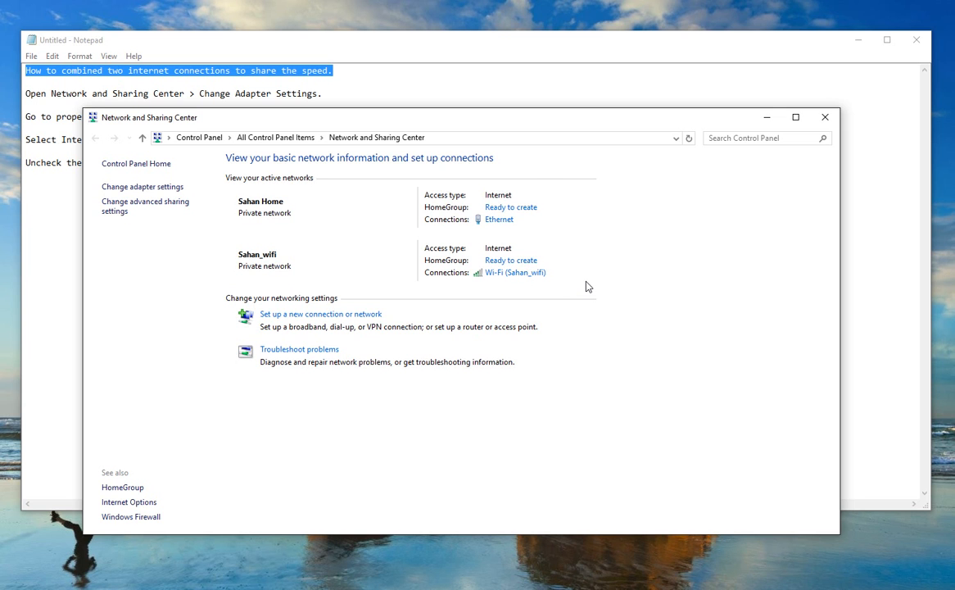
{"action": "mouse_move", "coordinate": [524, 262]}
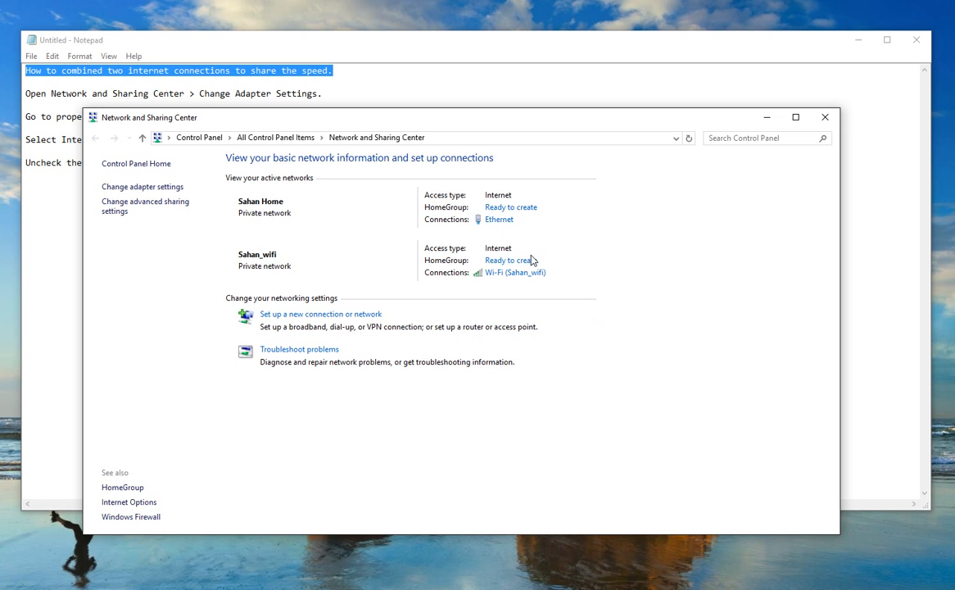
{"action": "mouse_move", "coordinate": [552, 210]}
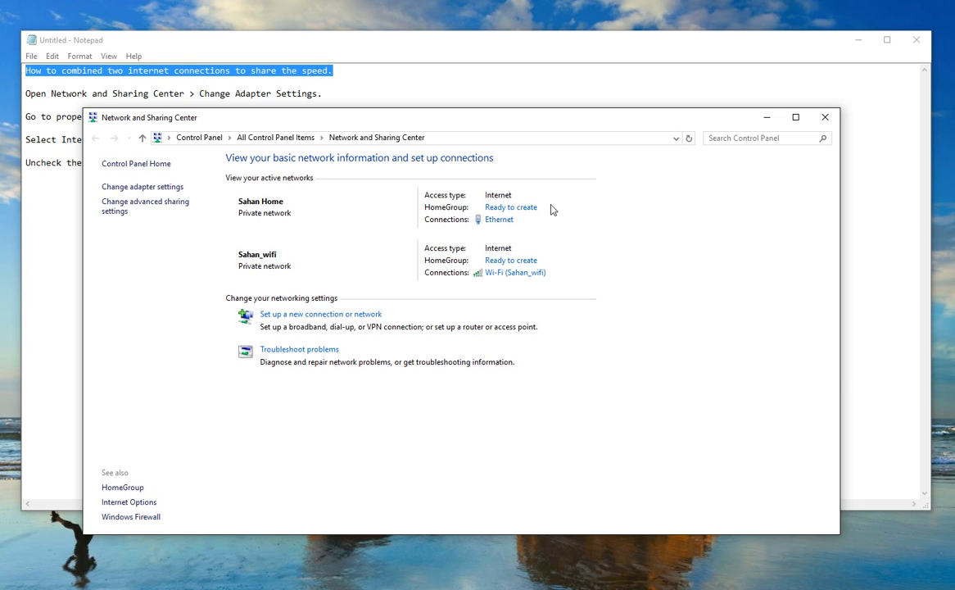
{"action": "mouse_move", "coordinate": [541, 224]}
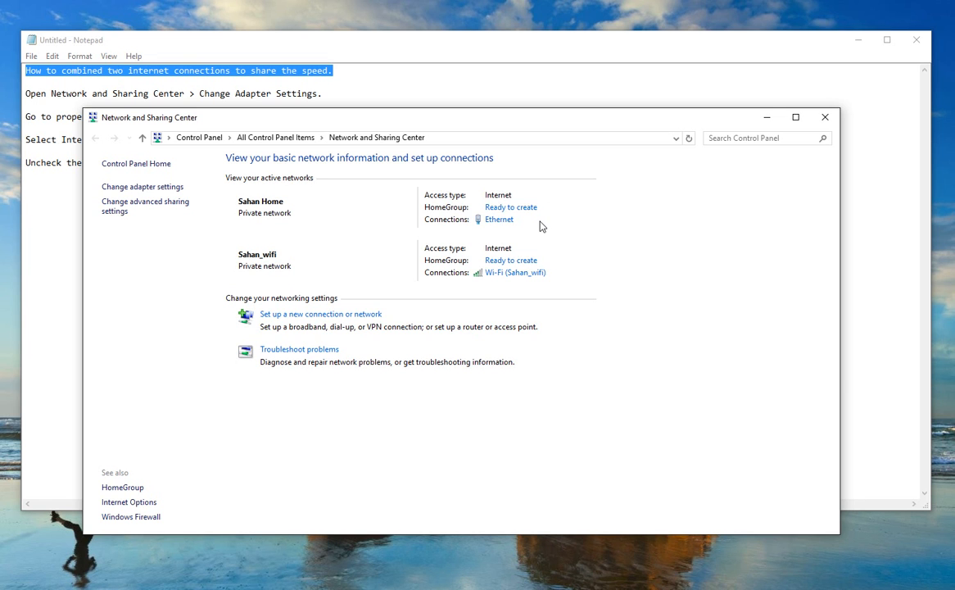
{"action": "mouse_move", "coordinate": [537, 223]}
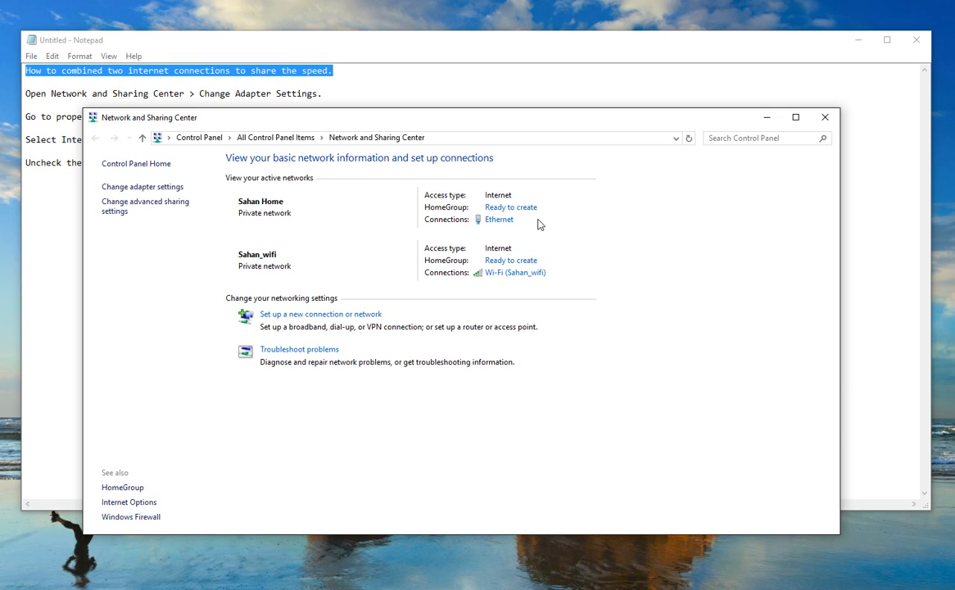
{"action": "mouse_move", "coordinate": [526, 246]}
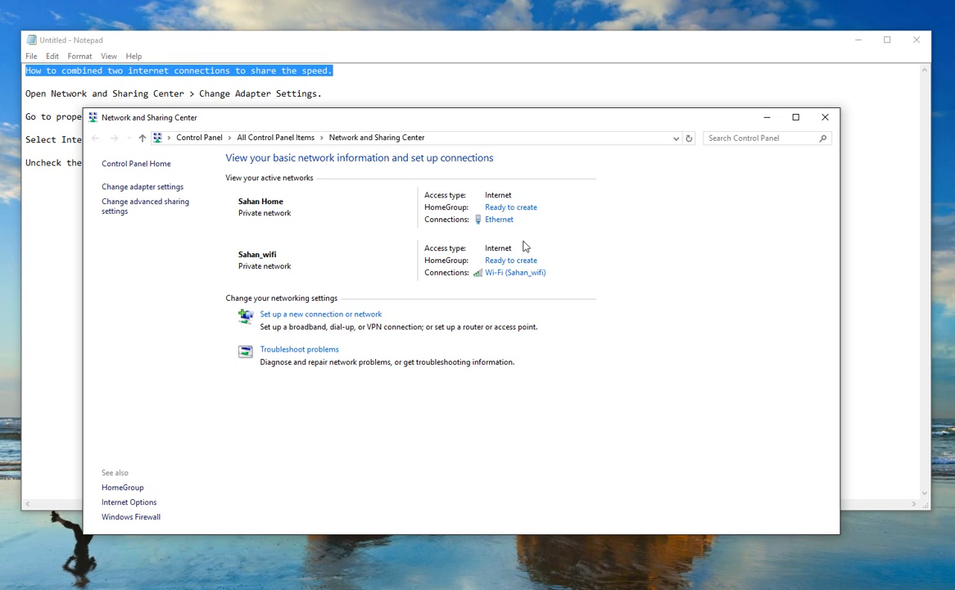
{"action": "mouse_move", "coordinate": [505, 222]}
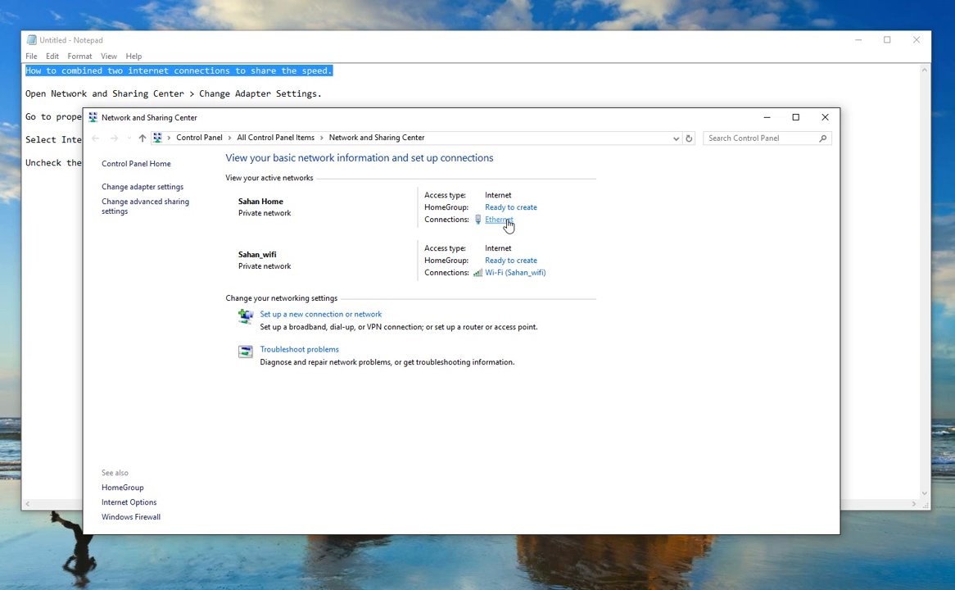
{"action": "mouse_move", "coordinate": [522, 226]}
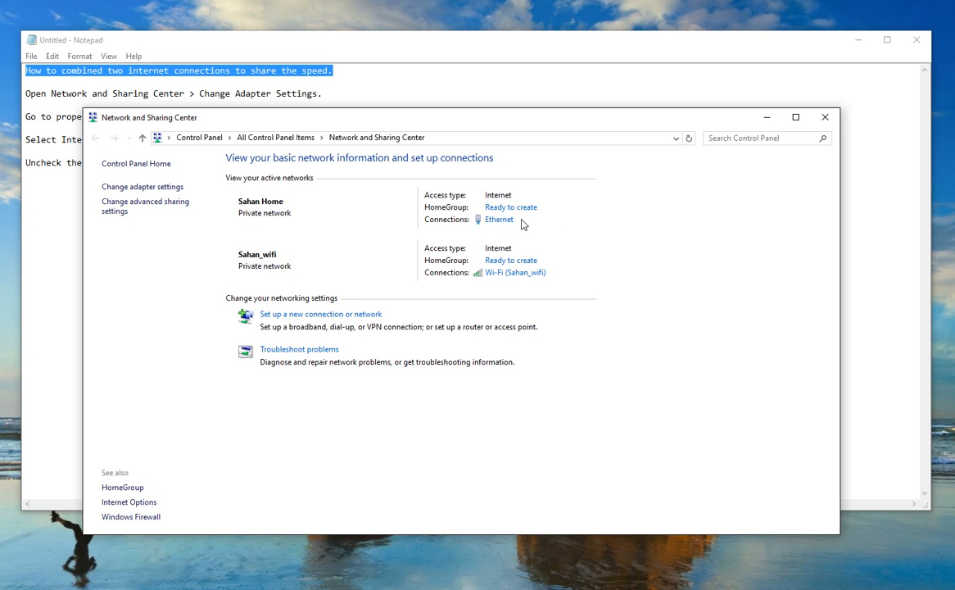
{"action": "mouse_move", "coordinate": [531, 236]}
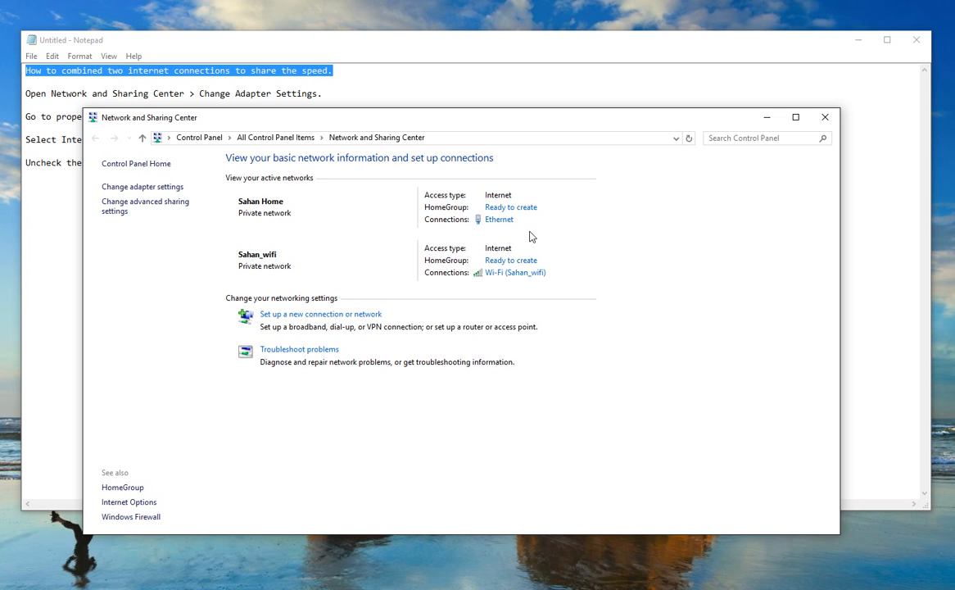
{"action": "mouse_move", "coordinate": [505, 226]}
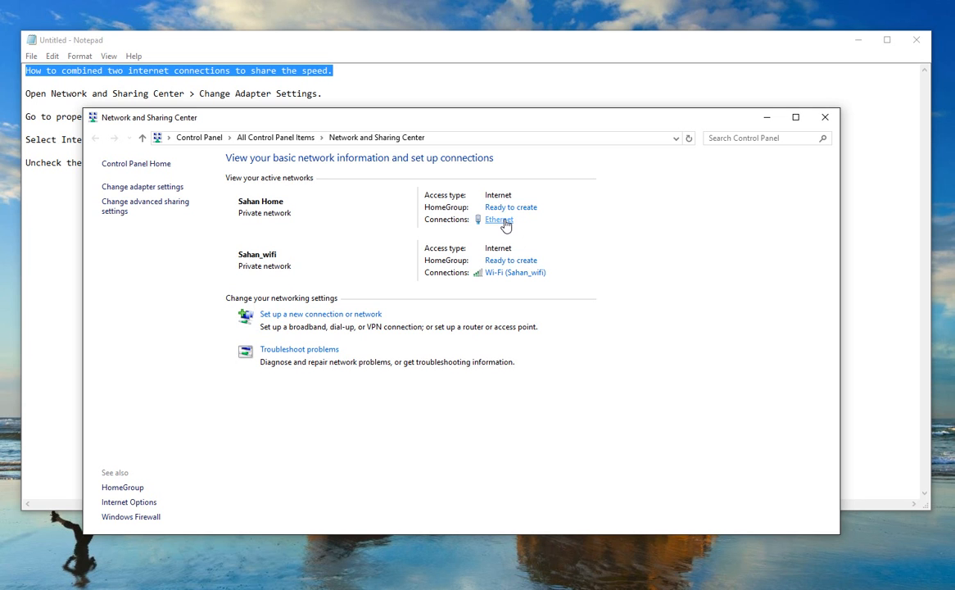
{"action": "mouse_move", "coordinate": [531, 236]}
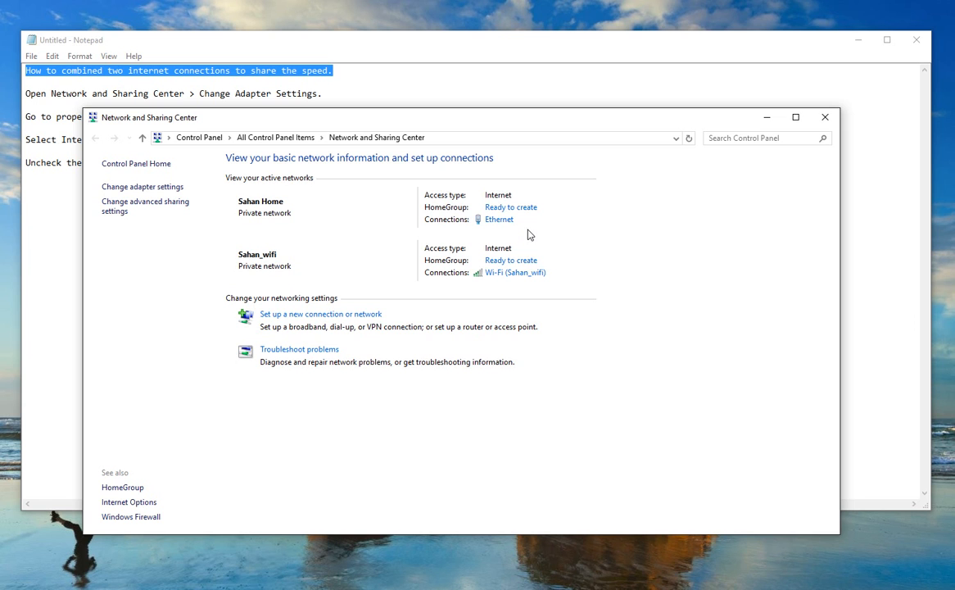
{"action": "mouse_move", "coordinate": [717, 400]}
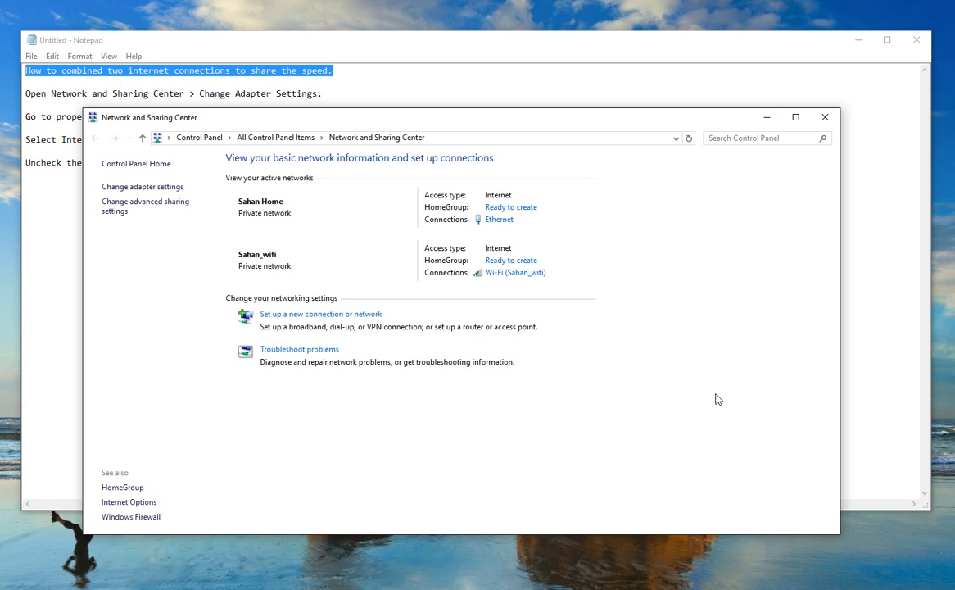
{"action": "mouse_move", "coordinate": [551, 290]}
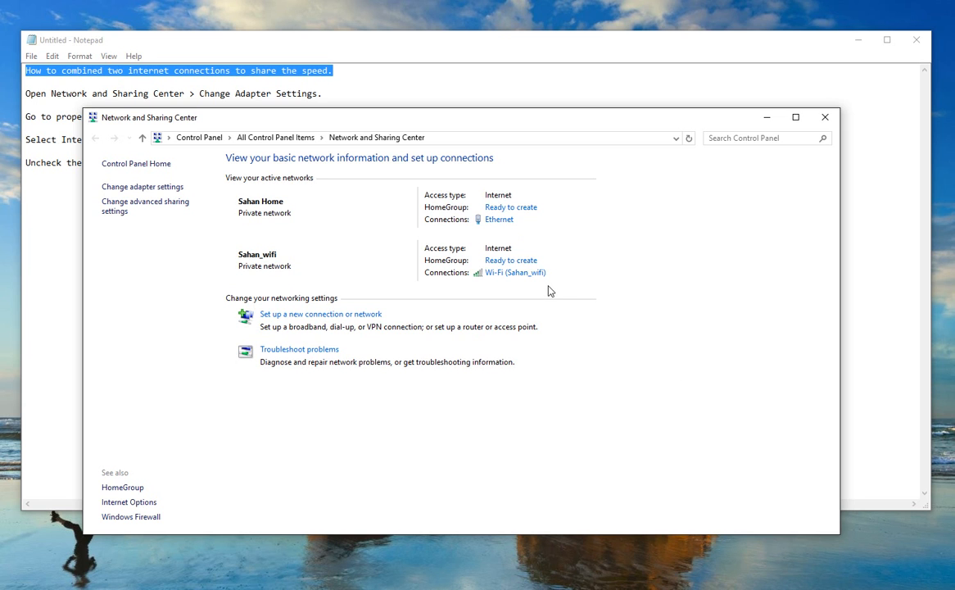
{"action": "mouse_move", "coordinate": [543, 279]}
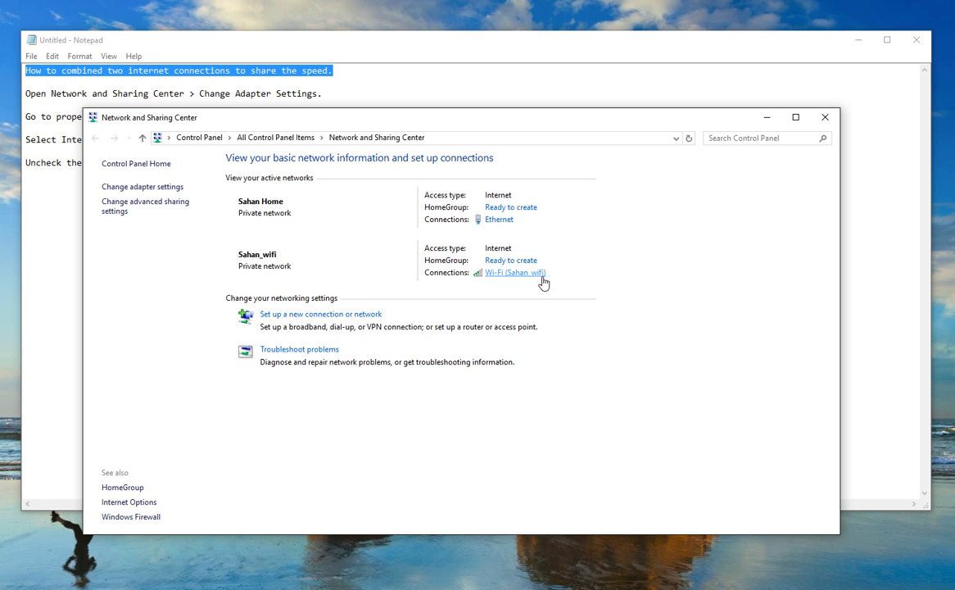
{"action": "mouse_move", "coordinate": [558, 281]}
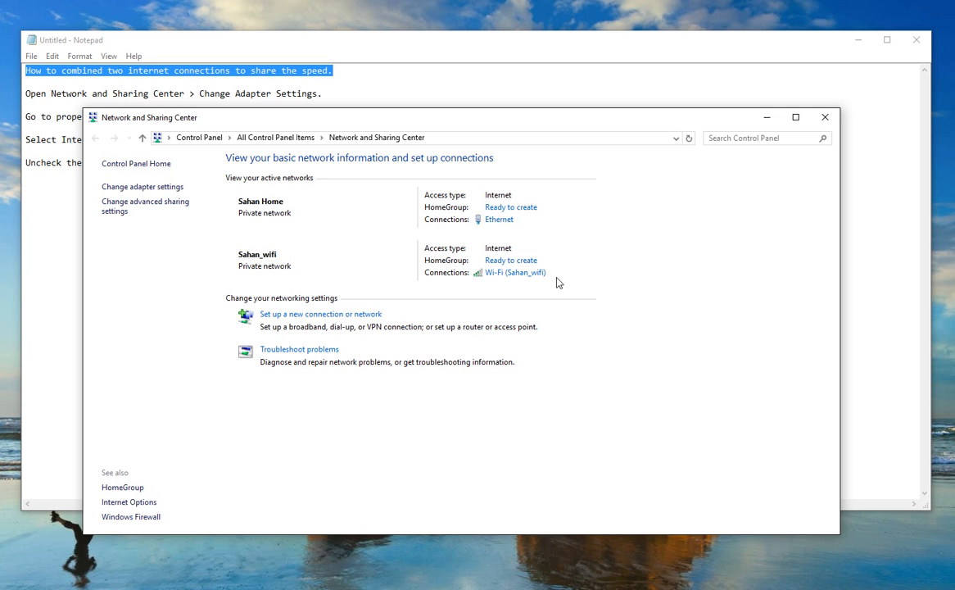
{"action": "mouse_move", "coordinate": [498, 219]}
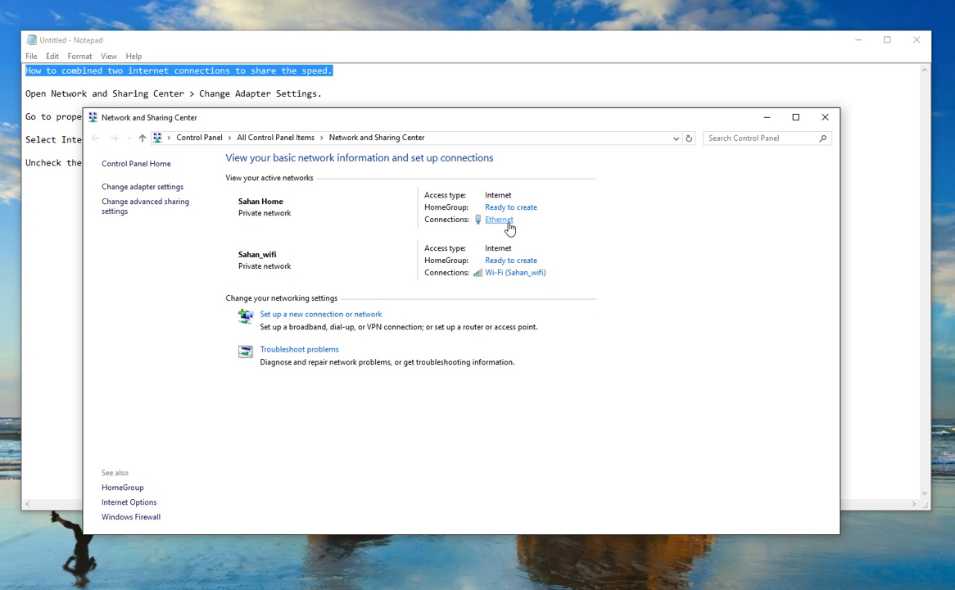
{"action": "mouse_move", "coordinate": [523, 224]}
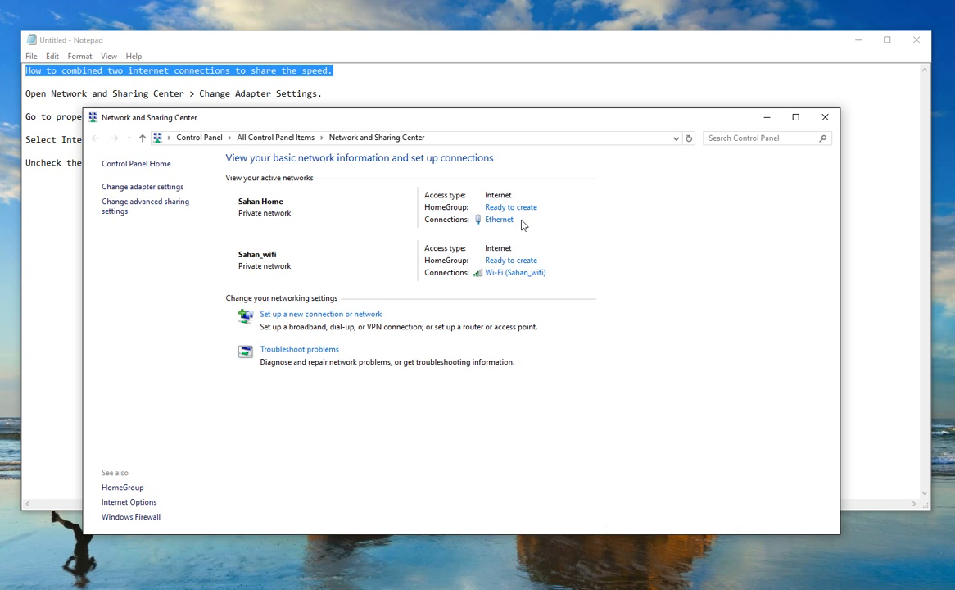
{"action": "mouse_move", "coordinate": [498, 223]}
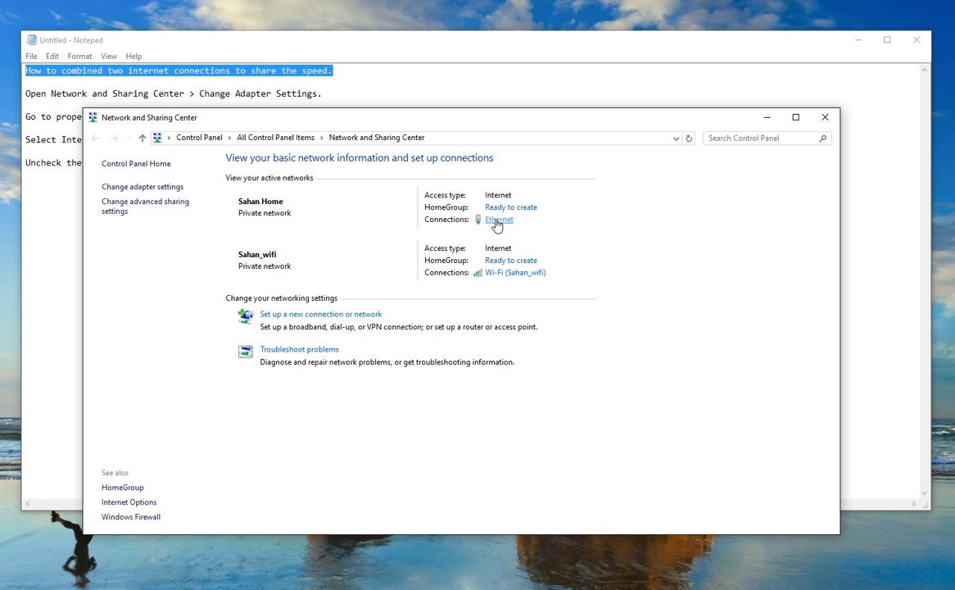
Show the Ethernet connection's status window from Network and Sharing Center
{"action": "left_click", "coordinate": [496, 220]}
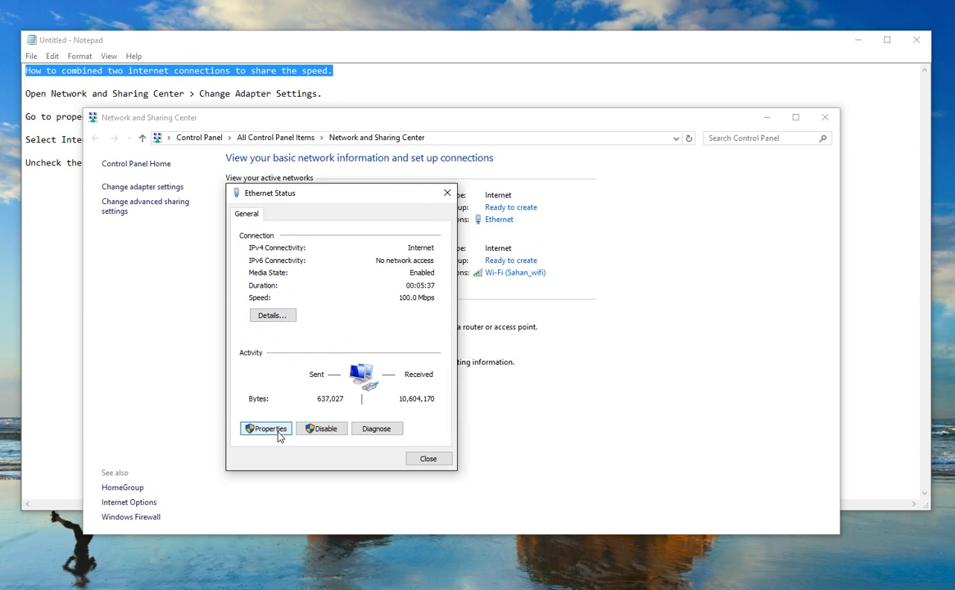
Set the Ethernet connection's IPv4 advanced interface metric to 15 and confirm the IPv4 dialogs
{"action": "left_click", "coordinate": [265, 430]}
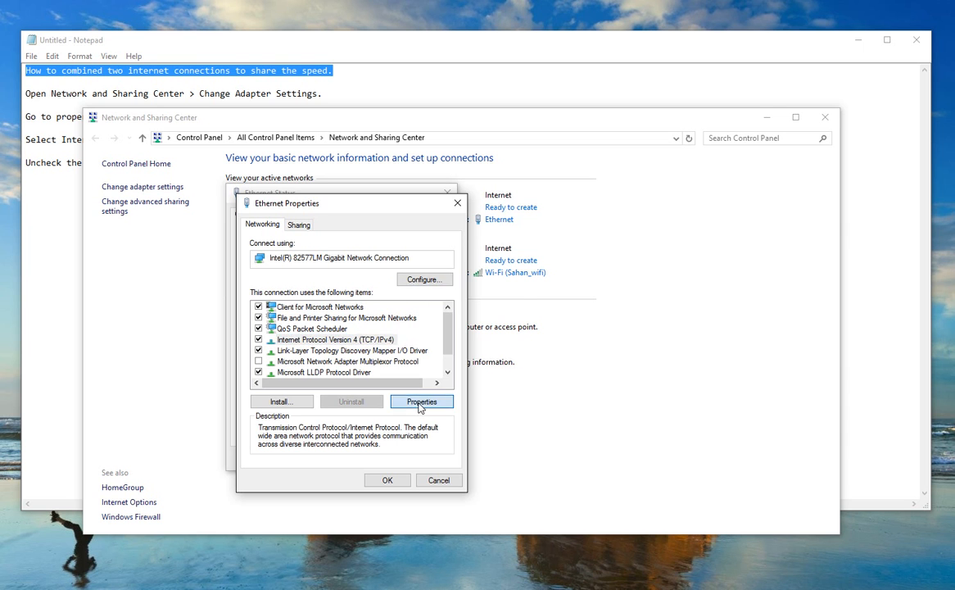
{"action": "left_click", "coordinate": [421, 402]}
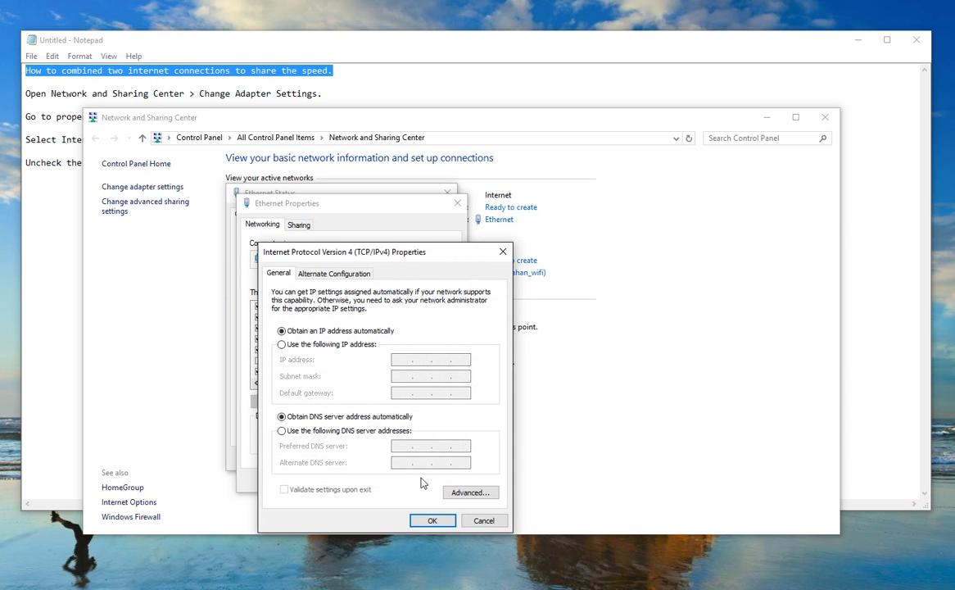
{"action": "left_click", "coordinate": [470, 491]}
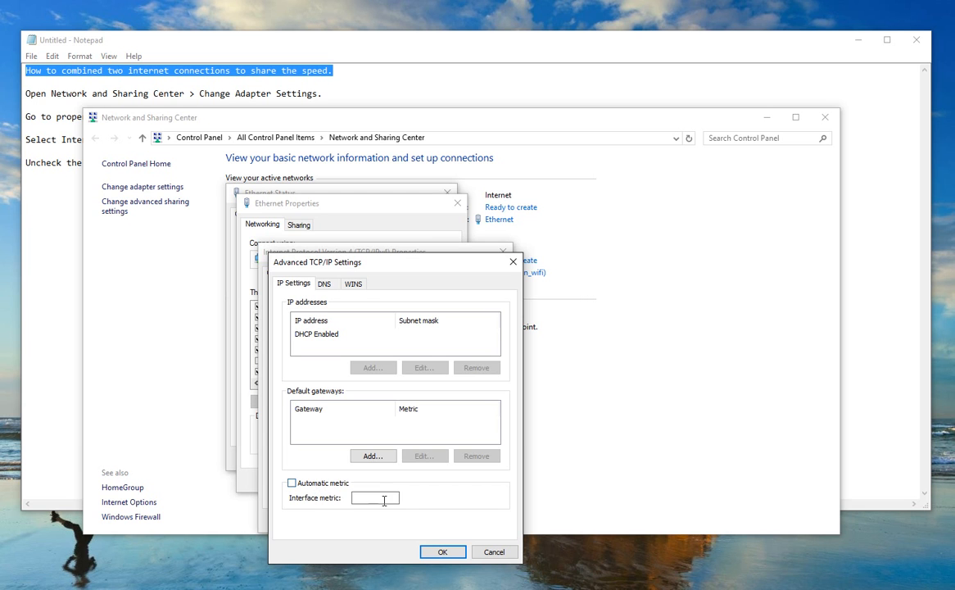
{"action": "type", "text": "15"}
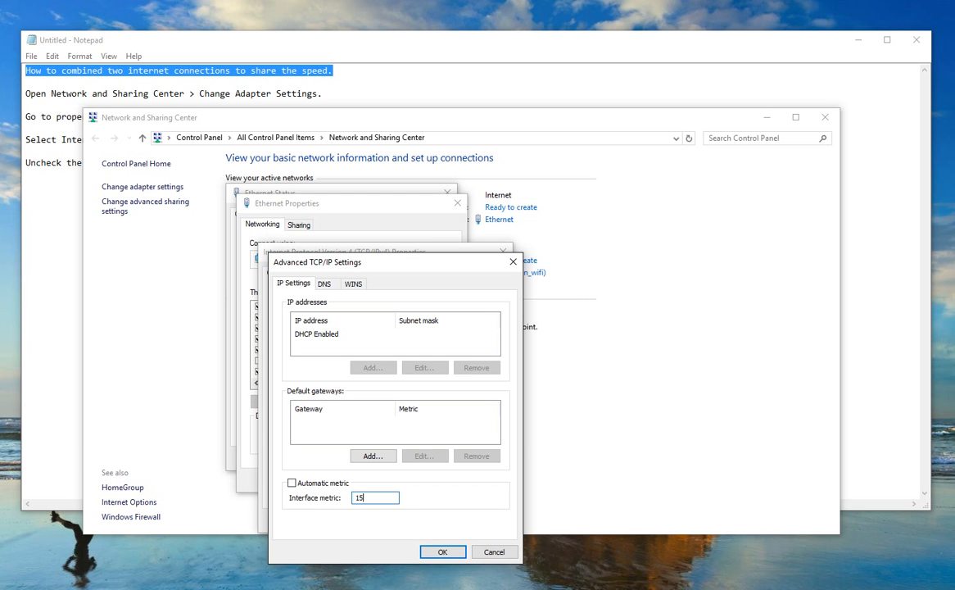
{"action": "left_click", "coordinate": [442, 552]}
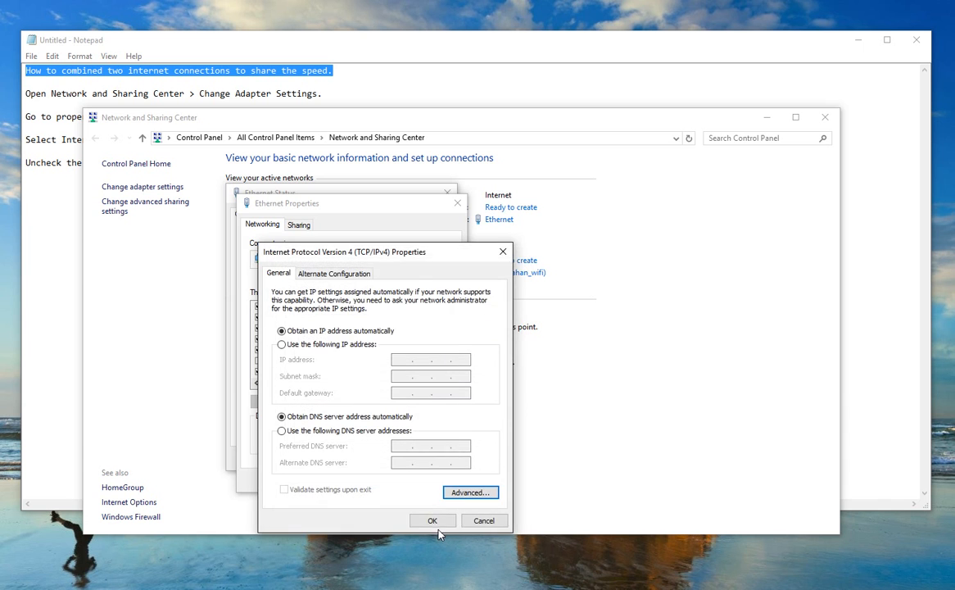
{"action": "left_click", "coordinate": [432, 520]}
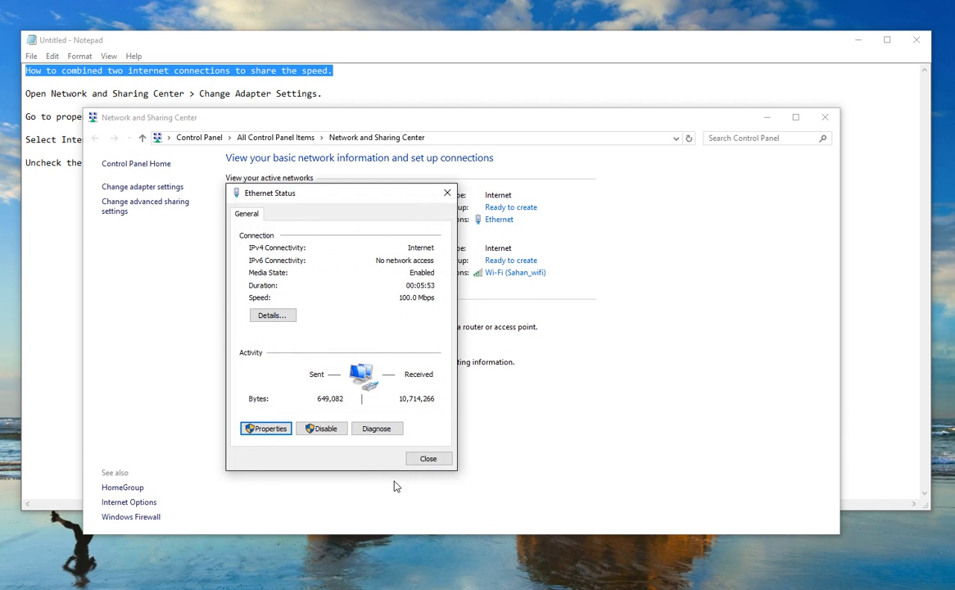
Close the Ethernet status window and the Control Panel, leaving the Notepad notes
{"action": "left_click", "coordinate": [429, 458]}
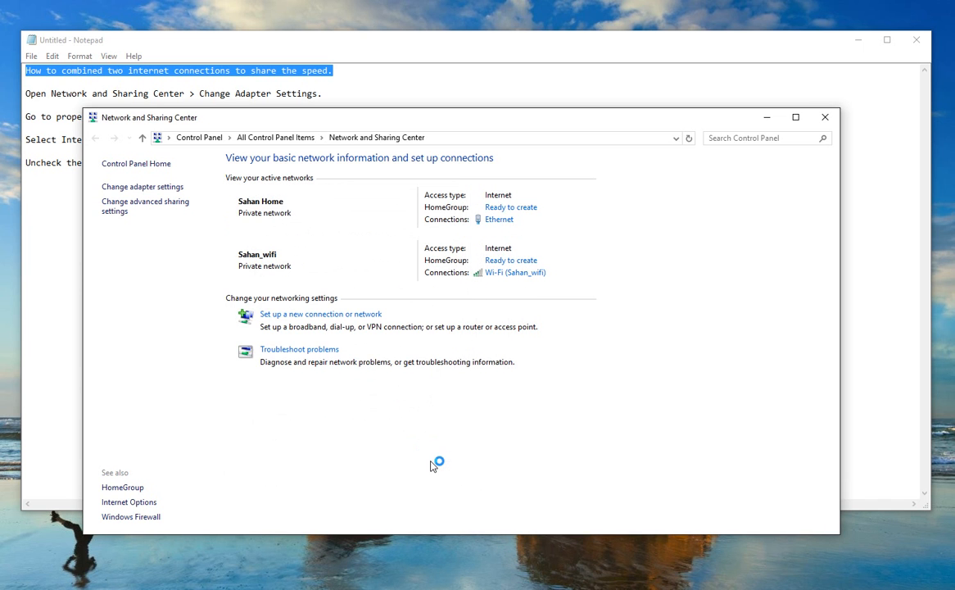
{"action": "mouse_move", "coordinate": [832, 146]}
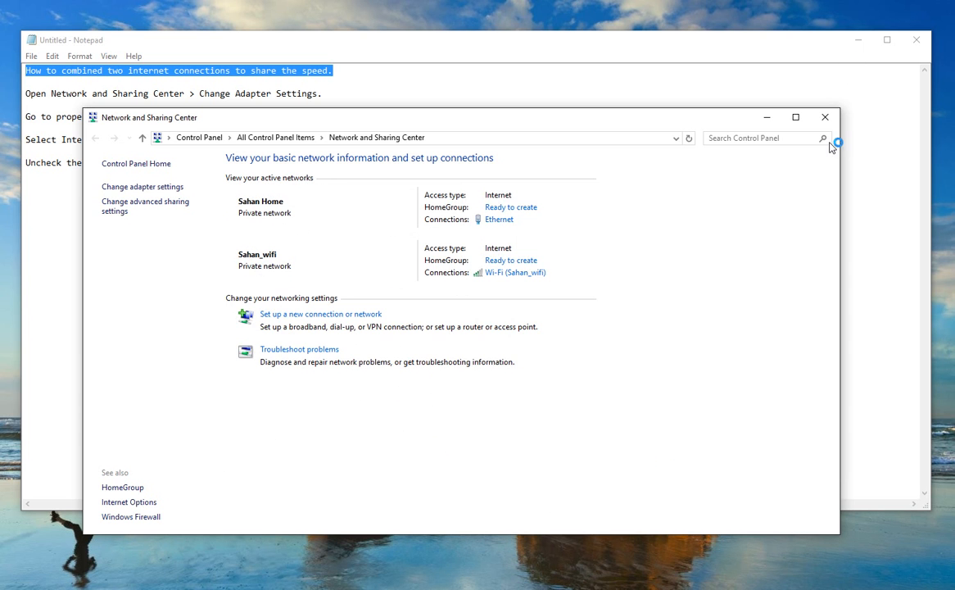
{"action": "left_click", "coordinate": [848, 118]}
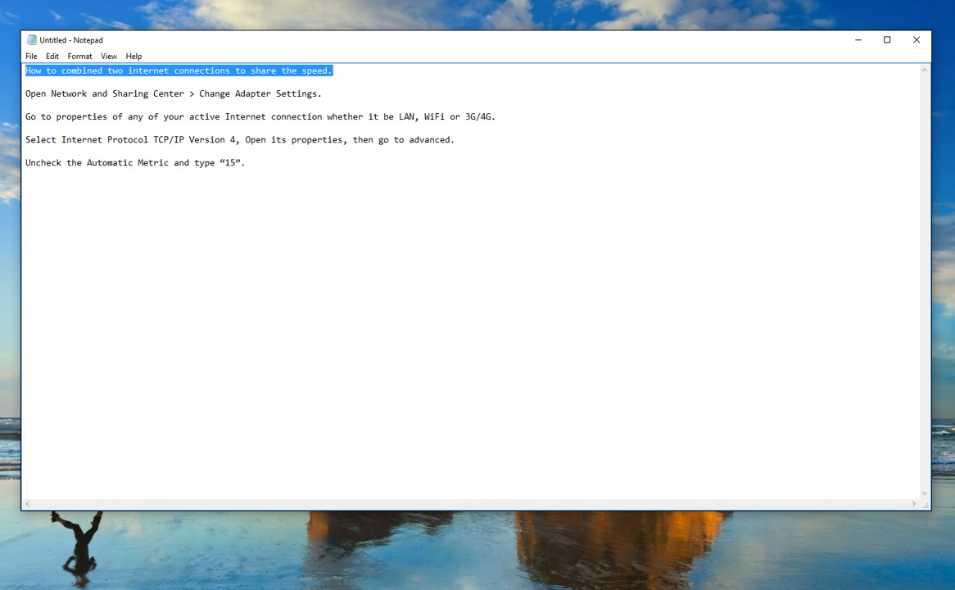
{"action": "mouse_move", "coordinate": [812, 128]}
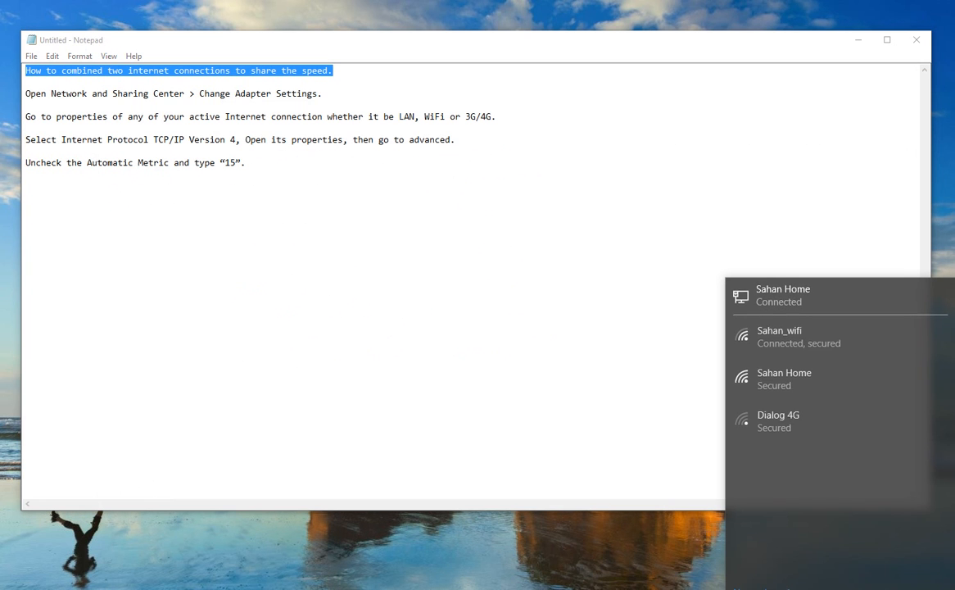
{"action": "mouse_move", "coordinate": [786, 515]}
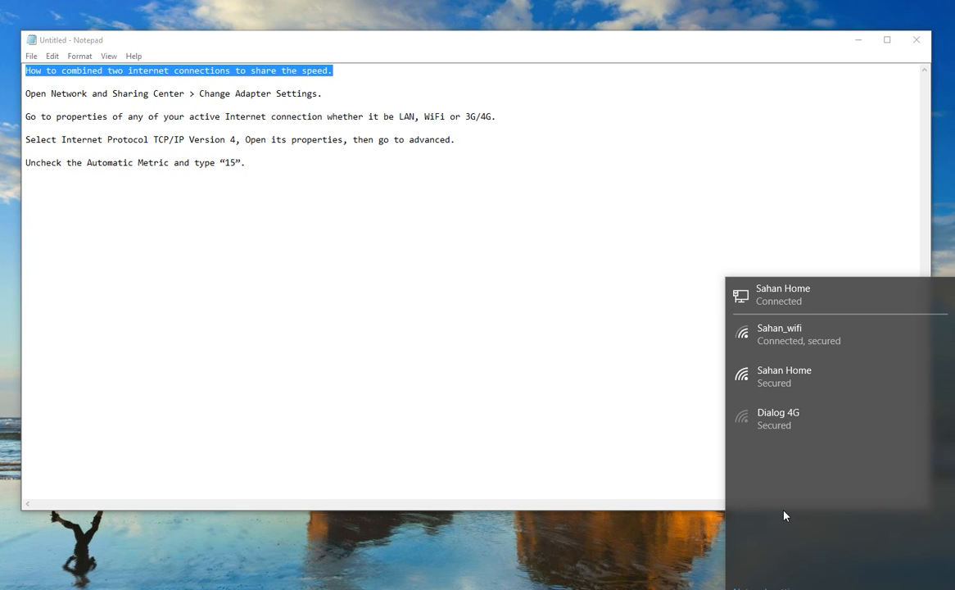
{"action": "mouse_move", "coordinate": [809, 500]}
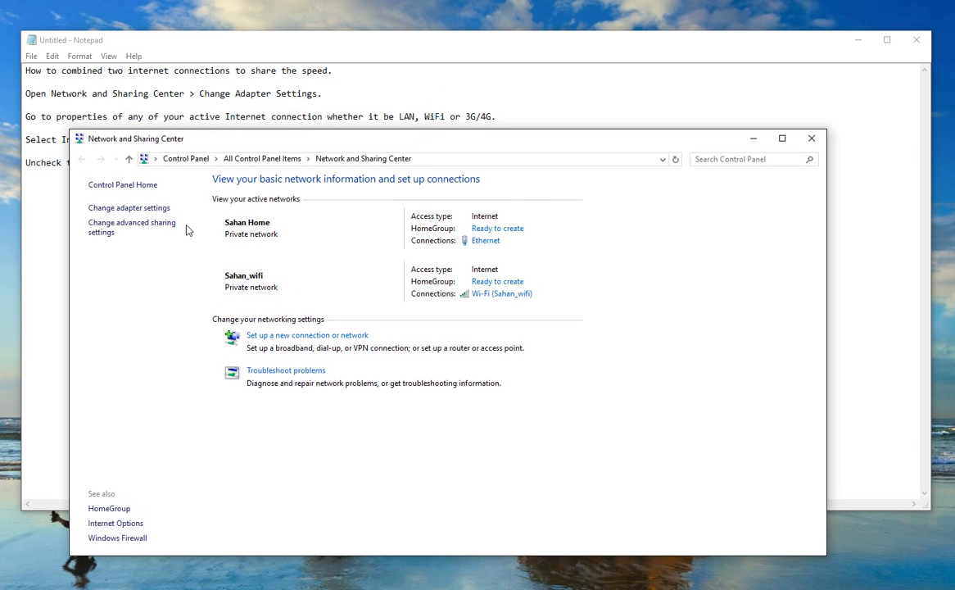
In the adapter list, view the Ethernet and Wi-Fi status windows in turn to confirm Internet connectivity
{"action": "left_click", "coordinate": [127, 206]}
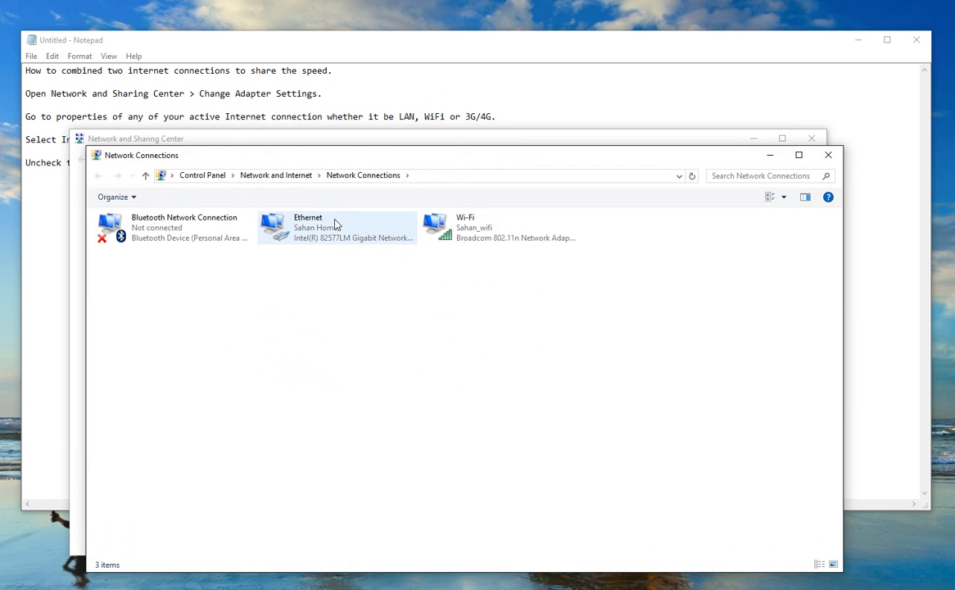
{"action": "double_click", "coordinate": [336, 226]}
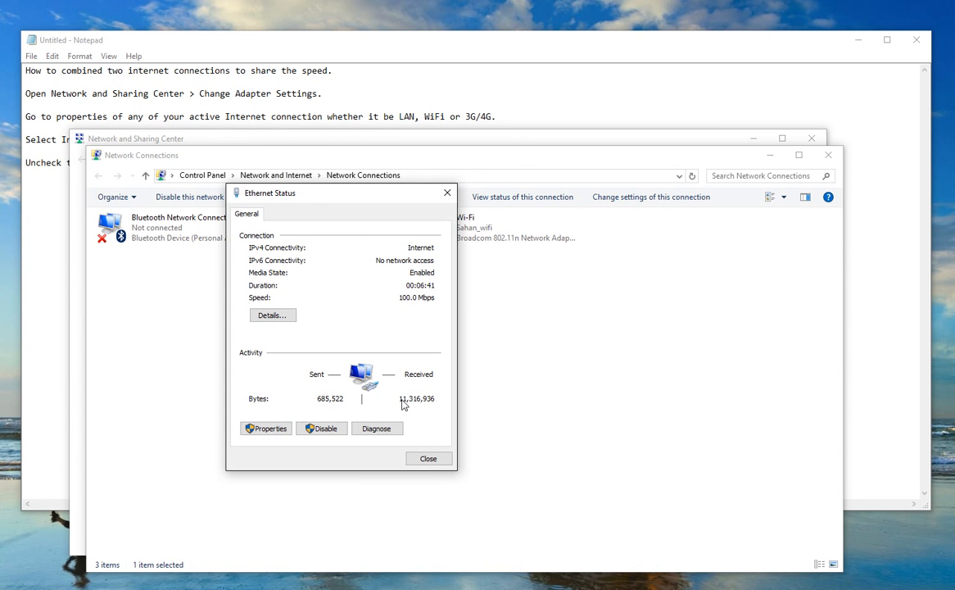
{"action": "mouse_move", "coordinate": [380, 421]}
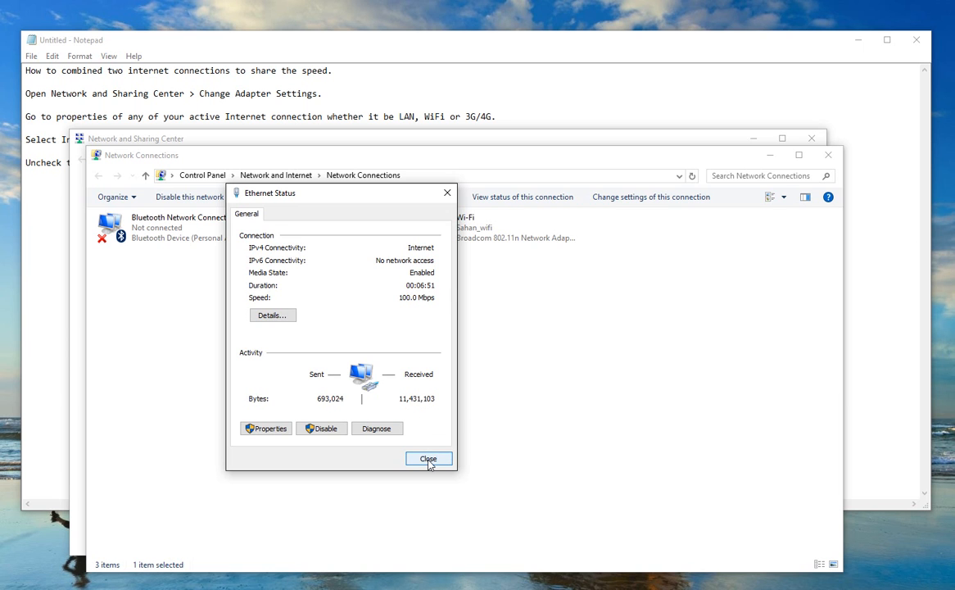
{"action": "left_click", "coordinate": [427, 459]}
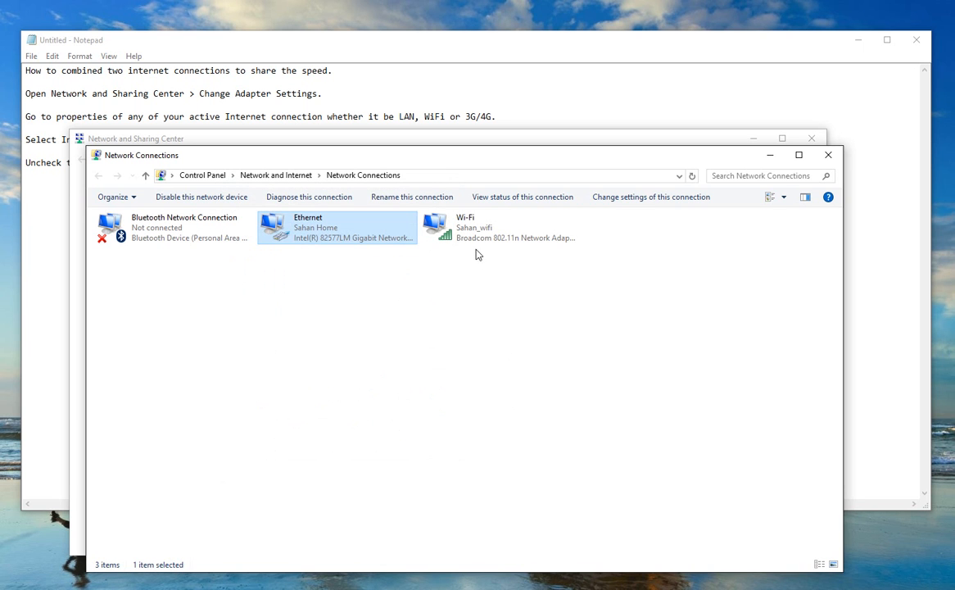
{"action": "double_click", "coordinate": [448, 227]}
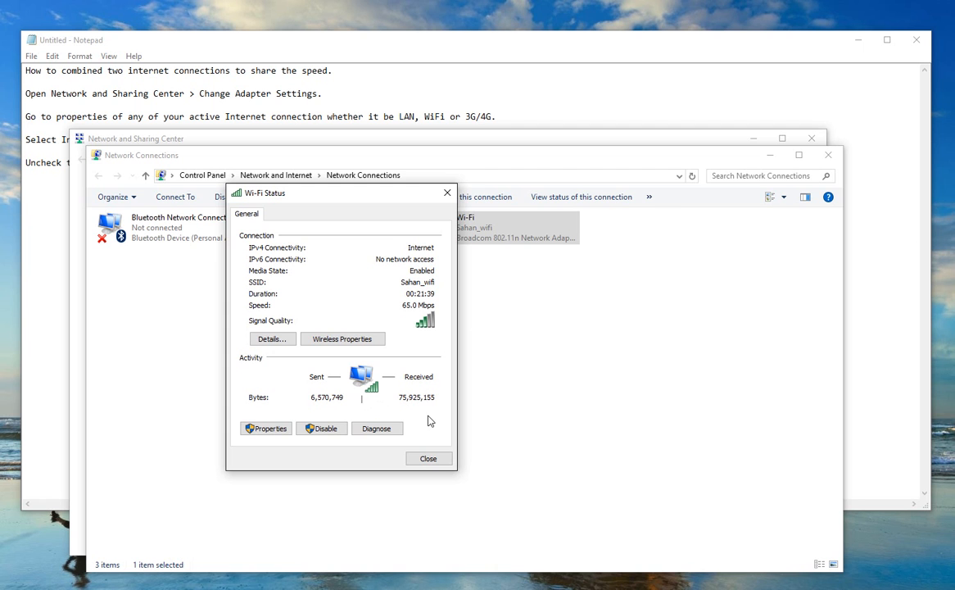
{"action": "left_click", "coordinate": [429, 459]}
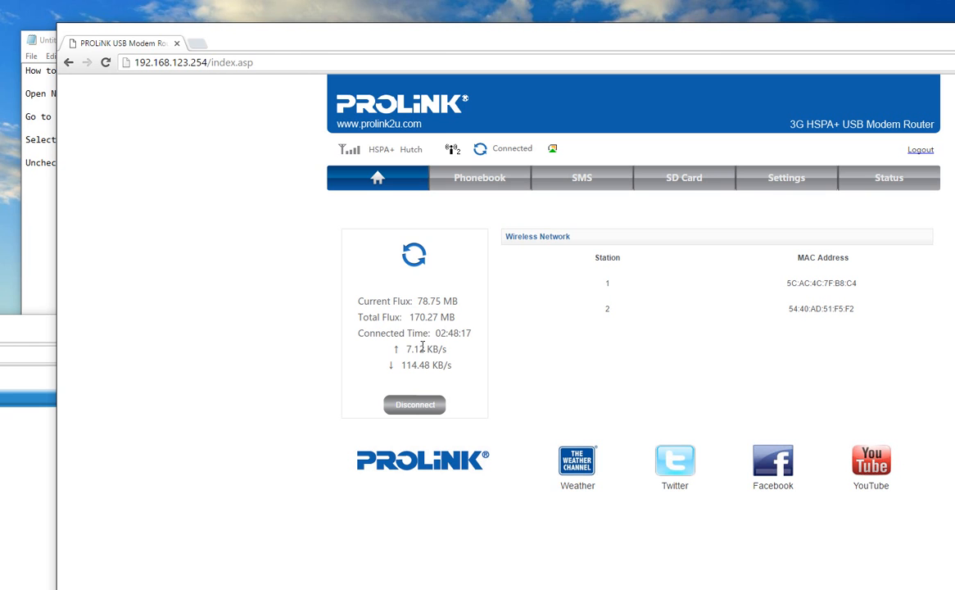
{"action": "mouse_move", "coordinate": [105, 387]}
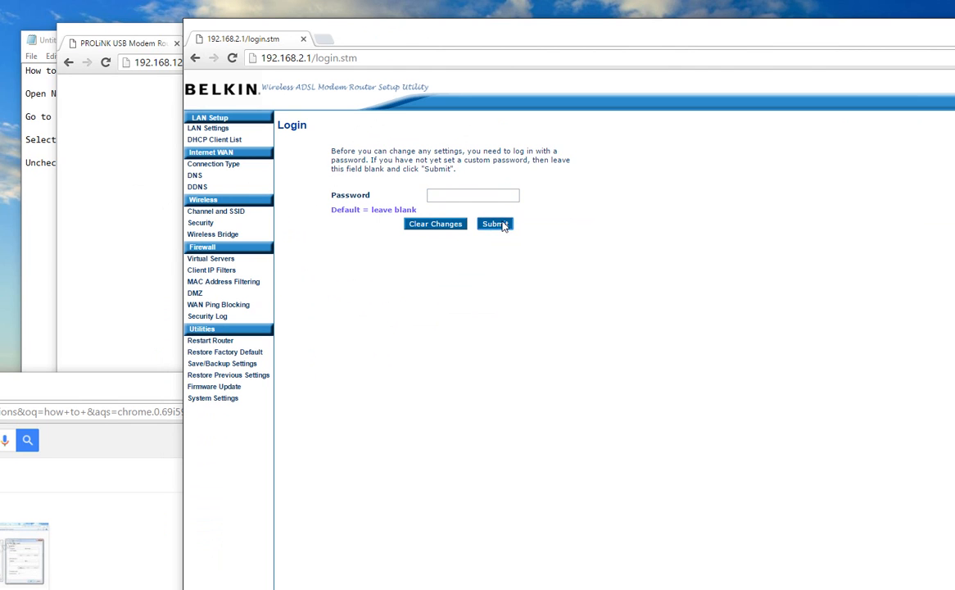
Submit a blank password to the Belkin router page, check its Internet status, and close the window
{"action": "left_click", "coordinate": [495, 223]}
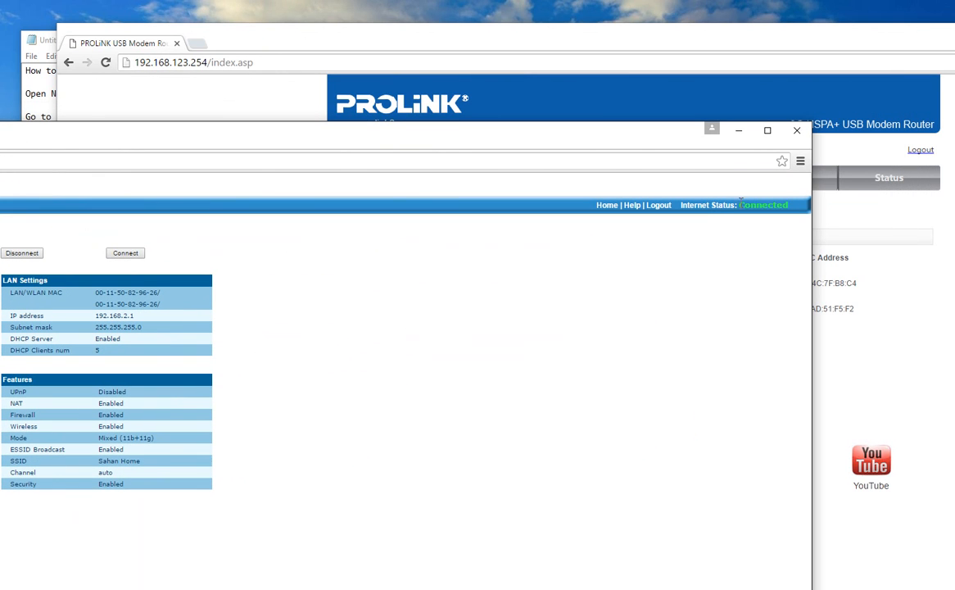
{"action": "mouse_move", "coordinate": [804, 212]}
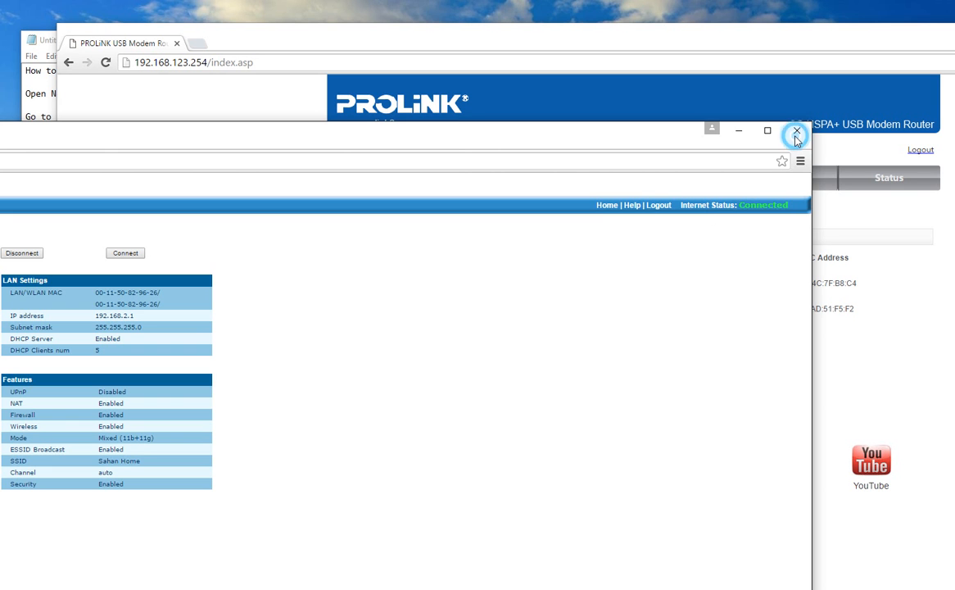
{"action": "left_click", "coordinate": [796, 132]}
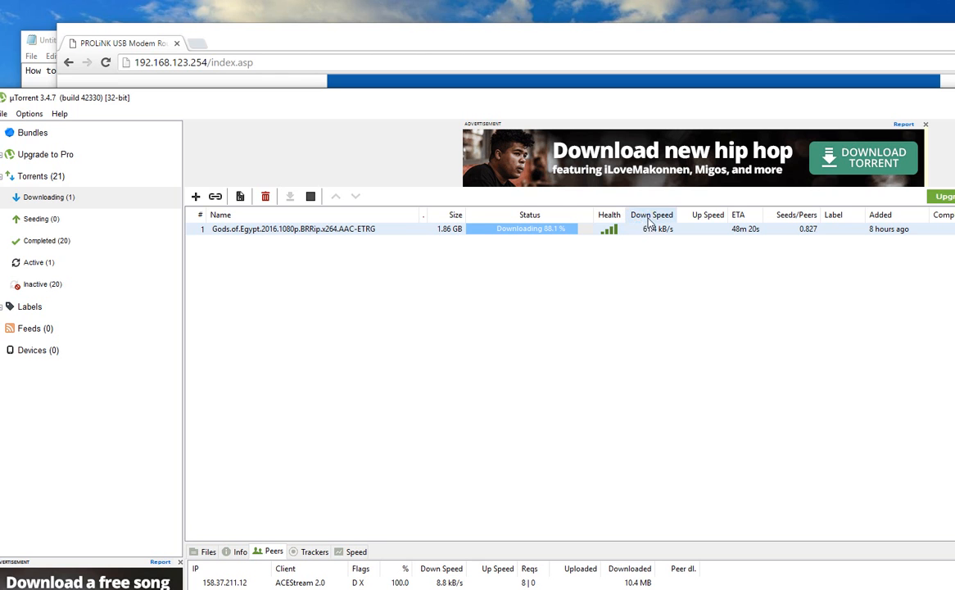
Via Bandwidth Allocation, set the Gods of Egypt torrent's download limit to 200 kB/s
{"action": "right_click", "coordinate": [292, 229]}
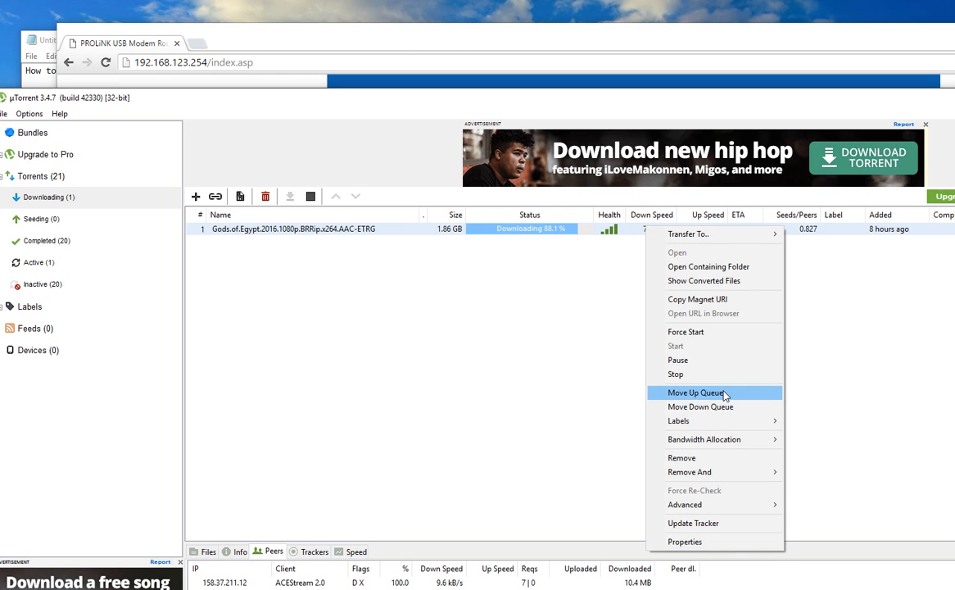
{"action": "mouse_move", "coordinate": [704, 439]}
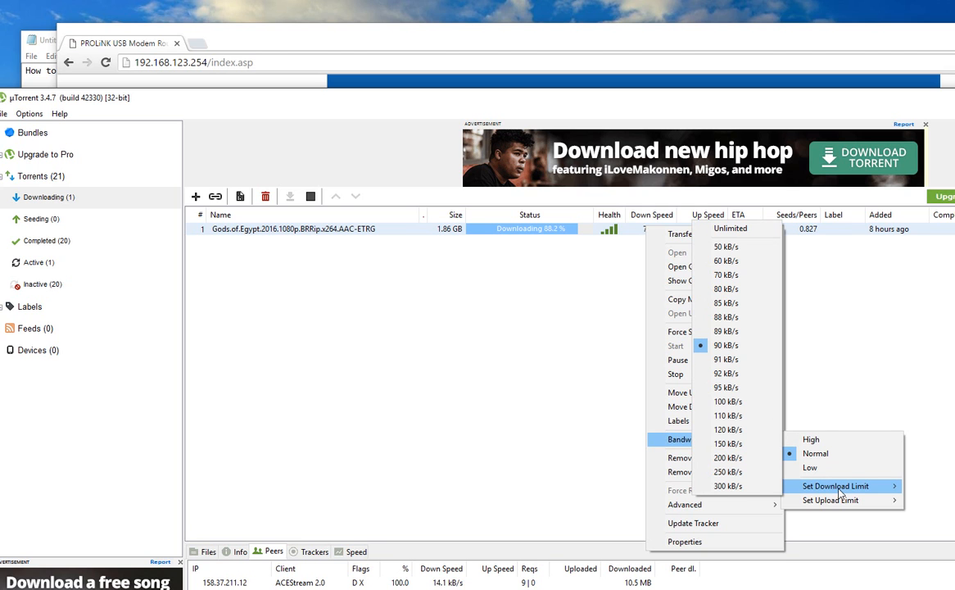
{"action": "mouse_move", "coordinate": [719, 416]}
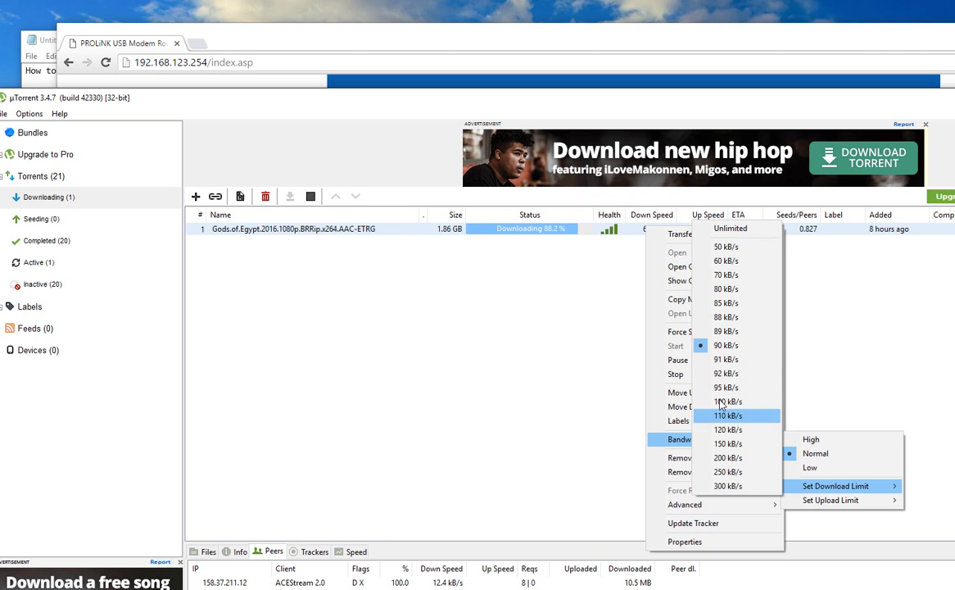
{"action": "mouse_move", "coordinate": [727, 472]}
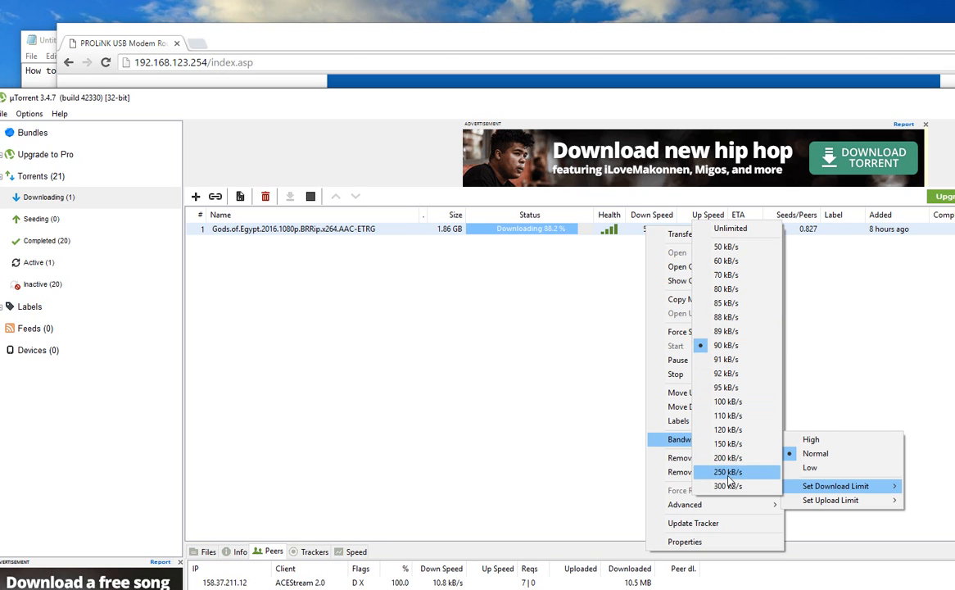
{"action": "mouse_move", "coordinate": [732, 492]}
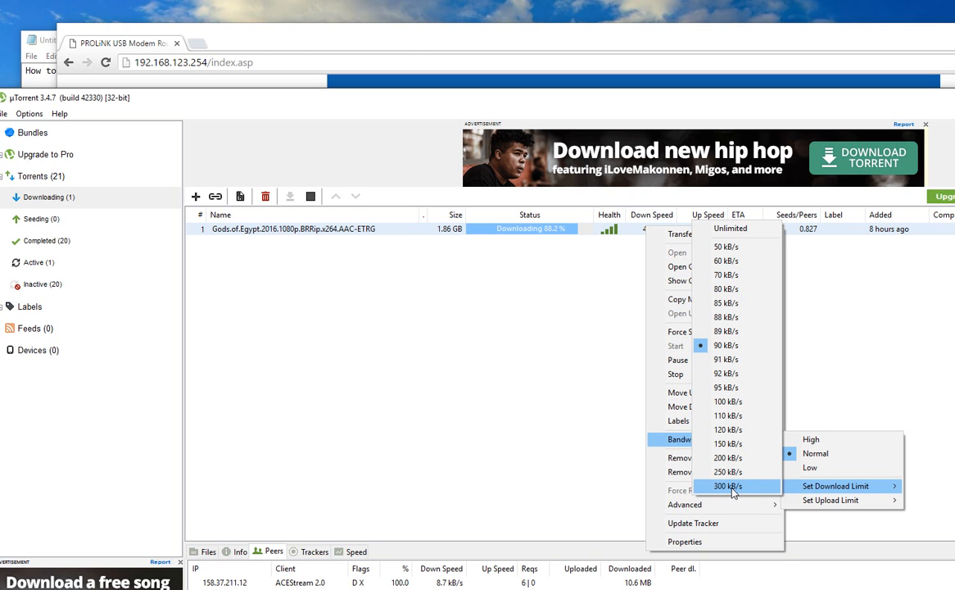
{"action": "mouse_move", "coordinate": [727, 458]}
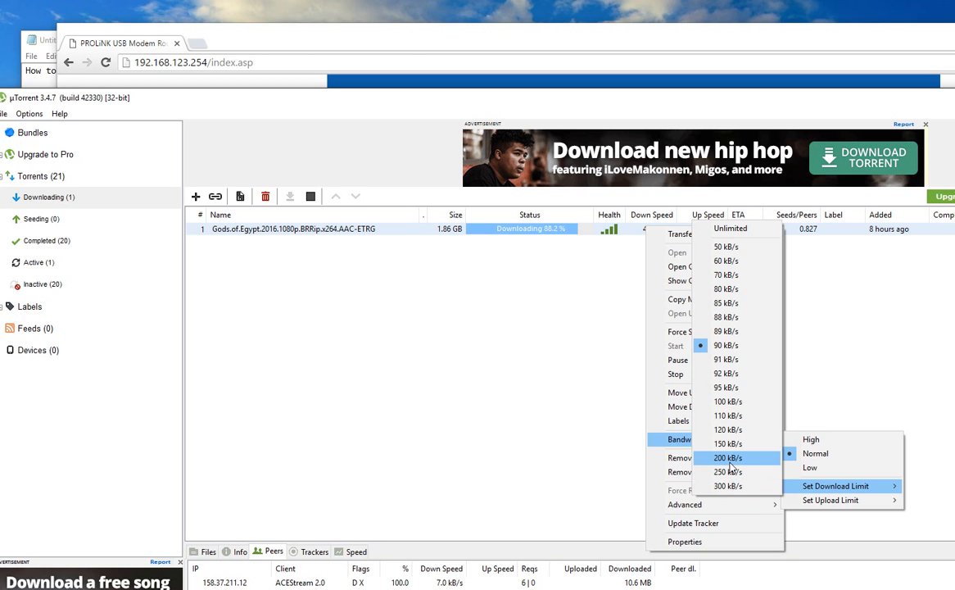
{"action": "left_click", "coordinate": [727, 457]}
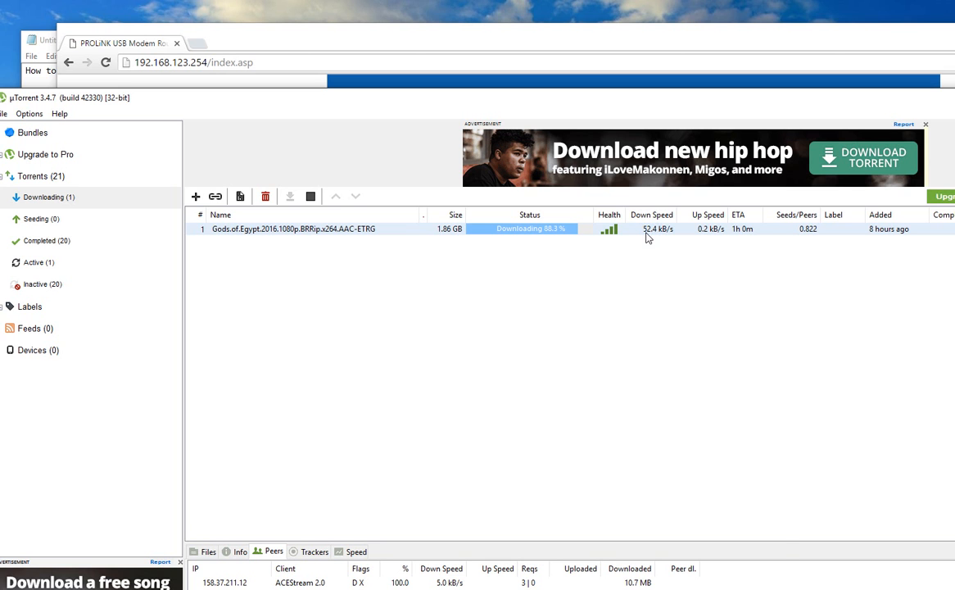
Reopen the Gods of Egypt torrent's download-limit list and pick another preset speed
{"action": "right_click", "coordinate": [291, 229]}
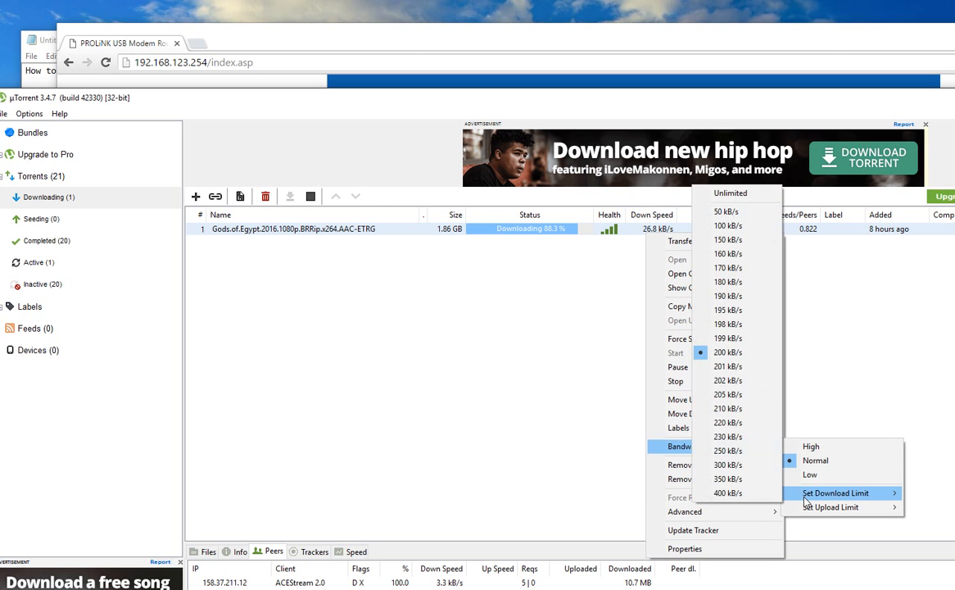
{"action": "mouse_move", "coordinate": [729, 226]}
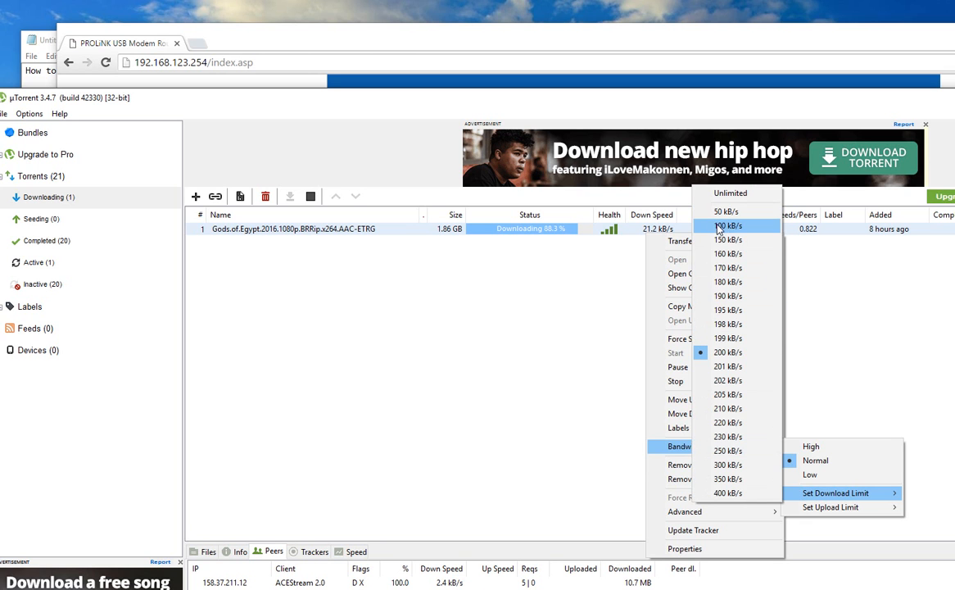
{"action": "left_click", "coordinate": [729, 226]}
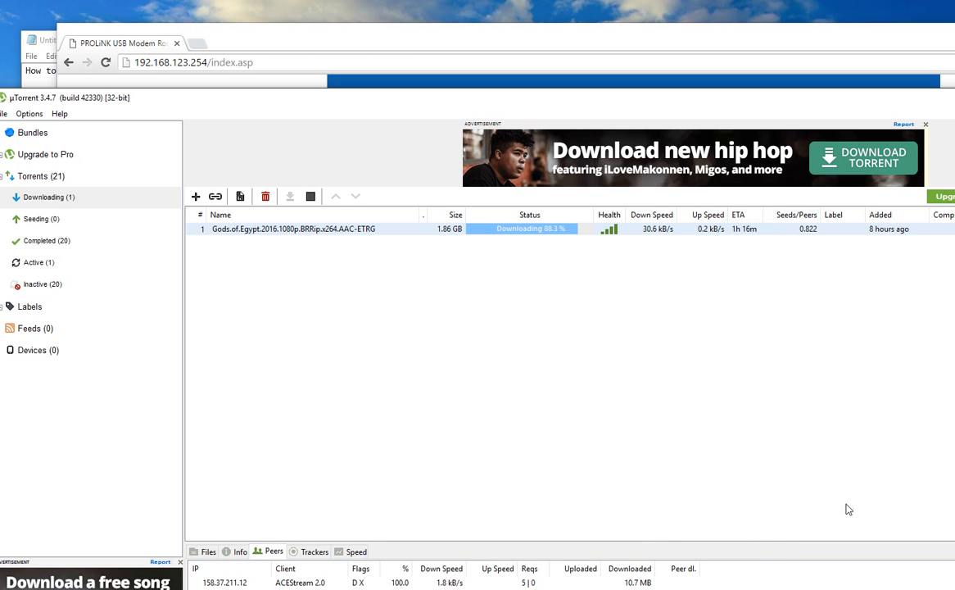